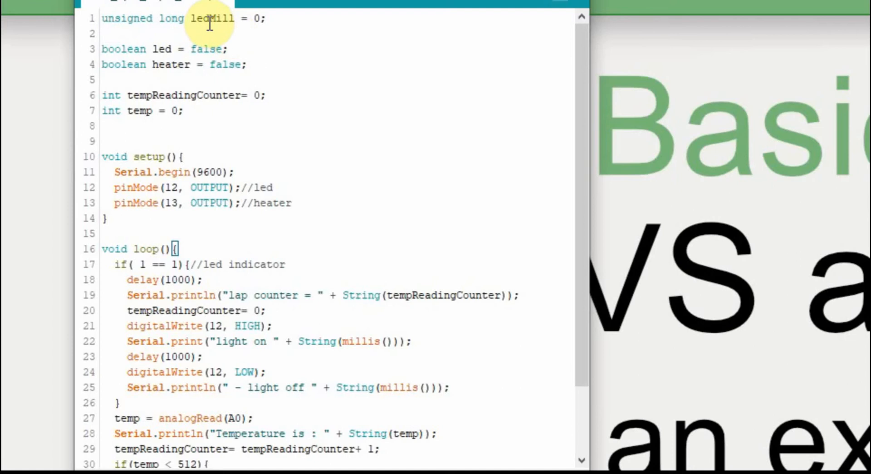
mouse_move(176, 18)
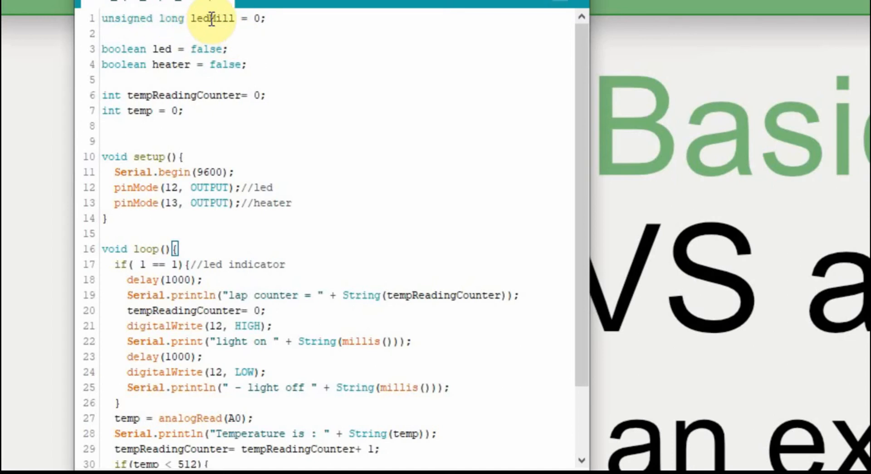
mouse_move(230, 34)
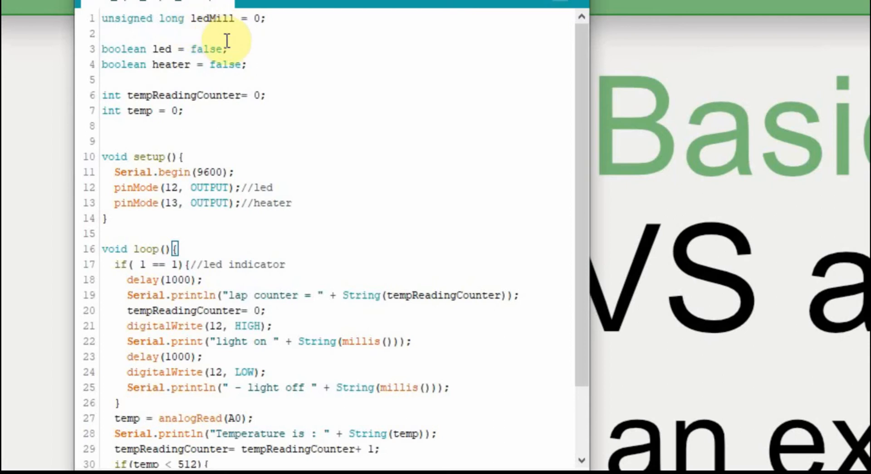
mouse_move(272, 64)
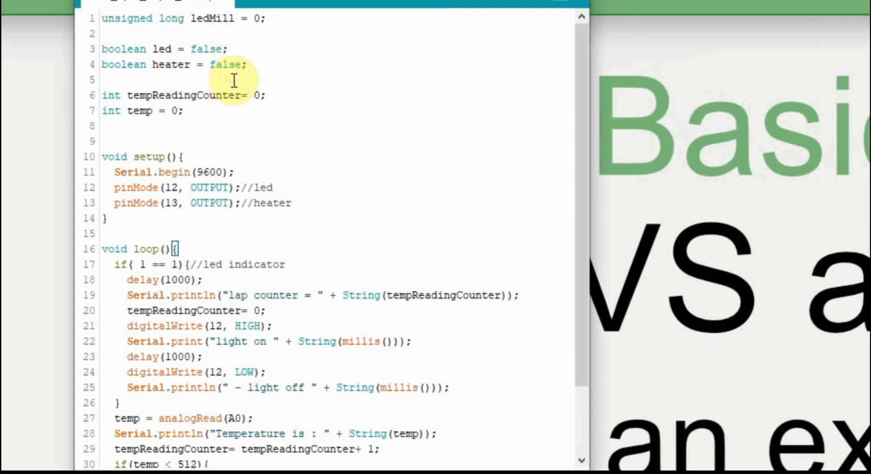
mouse_move(269, 63)
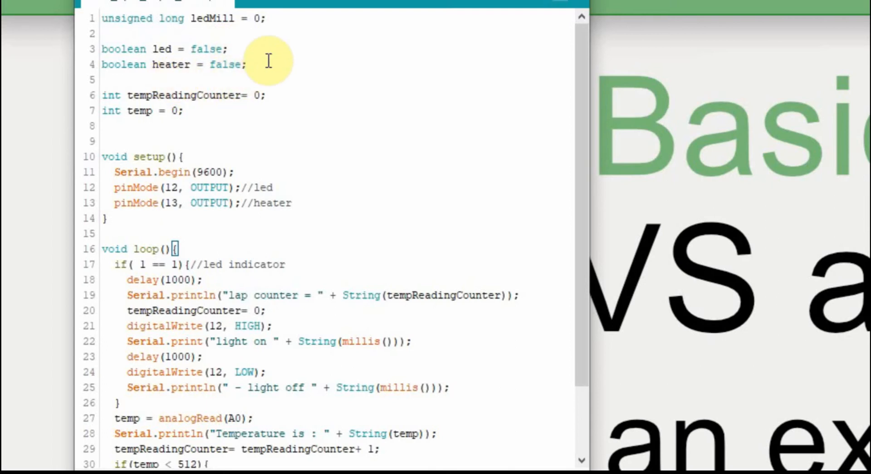
mouse_move(211, 117)
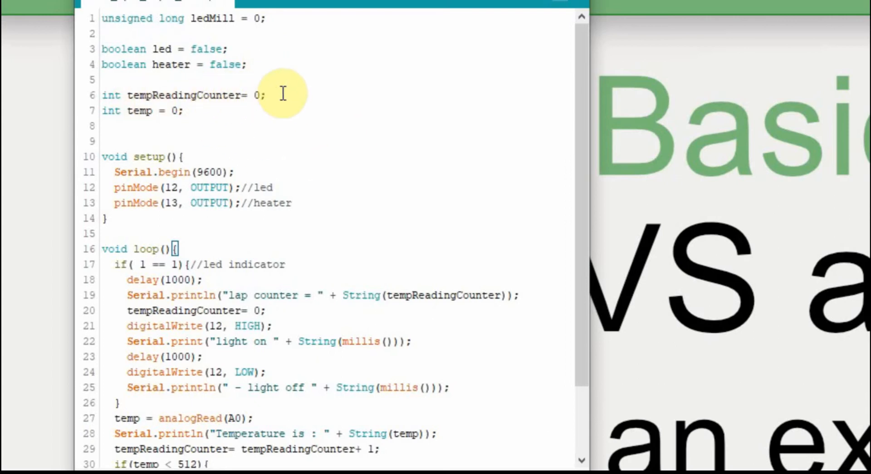
mouse_move(265, 117)
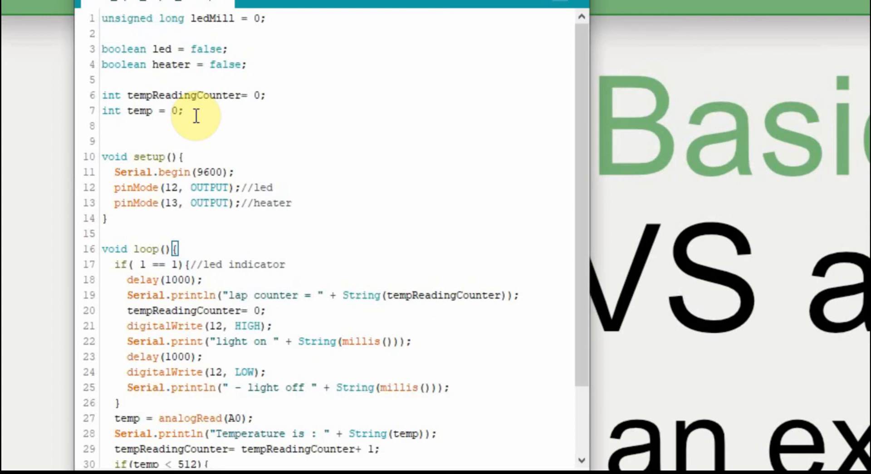
mouse_move(251, 165)
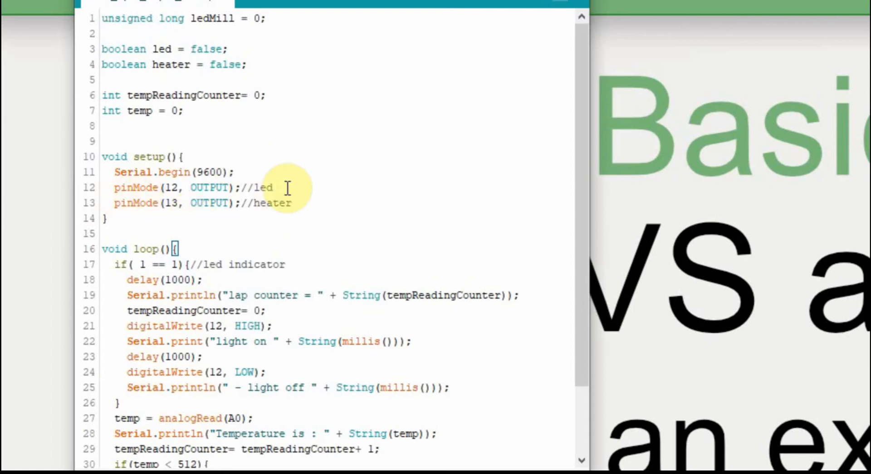
mouse_move(313, 202)
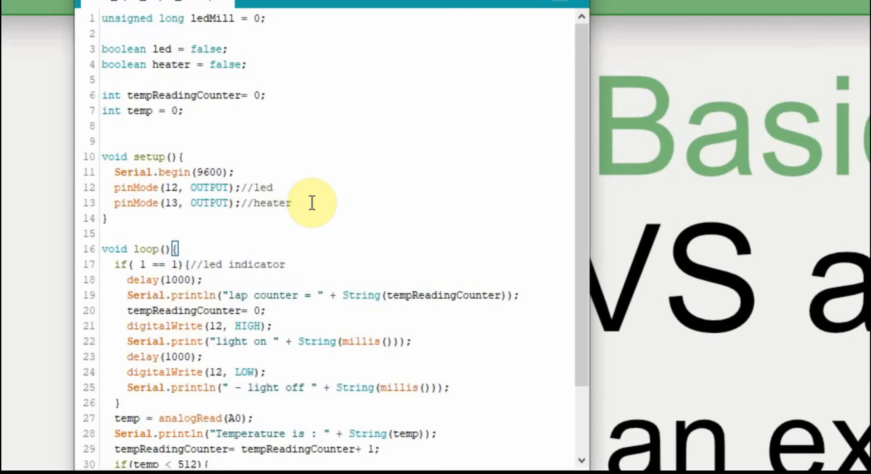
Comment out the closing brace of the if( 1 == 1) block on line 26 with //.
scroll(down, 3)
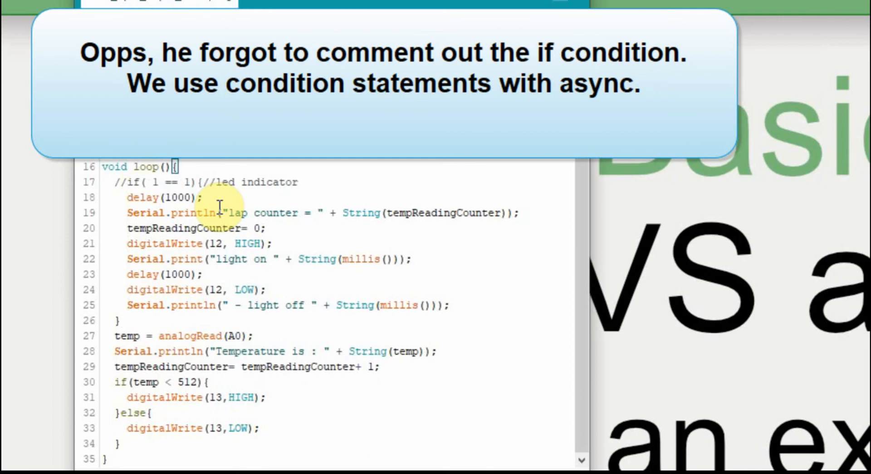
text(//)
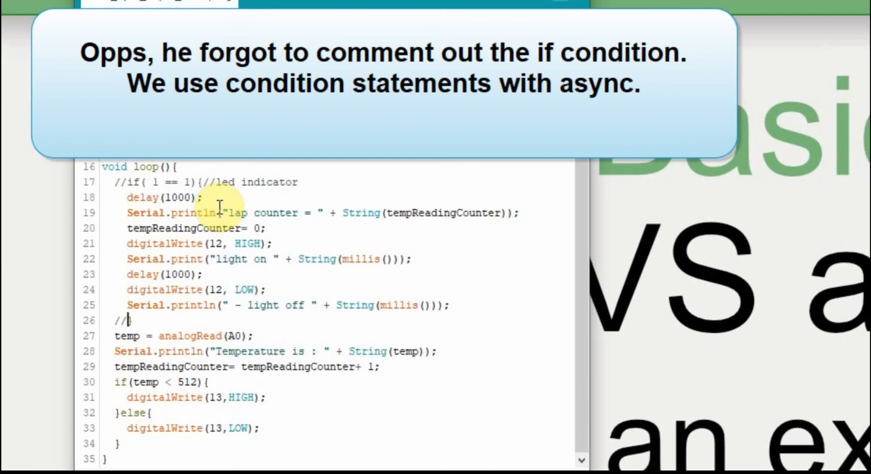
mouse_move(211, 201)
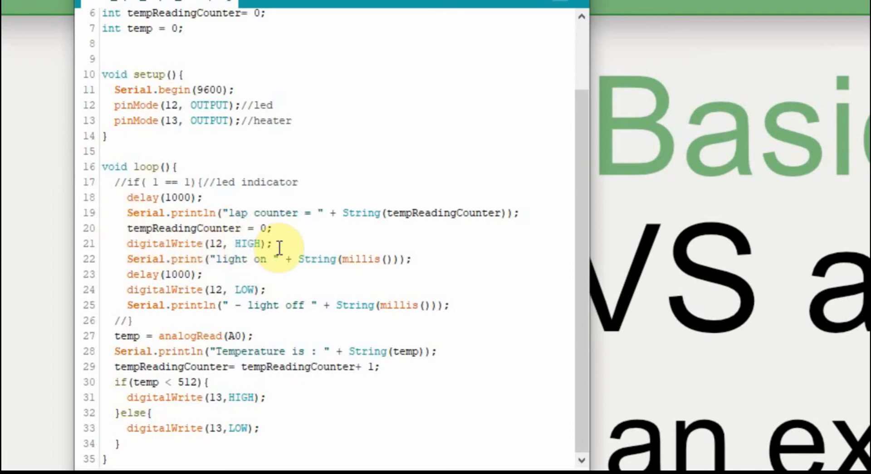
mouse_move(271, 265)
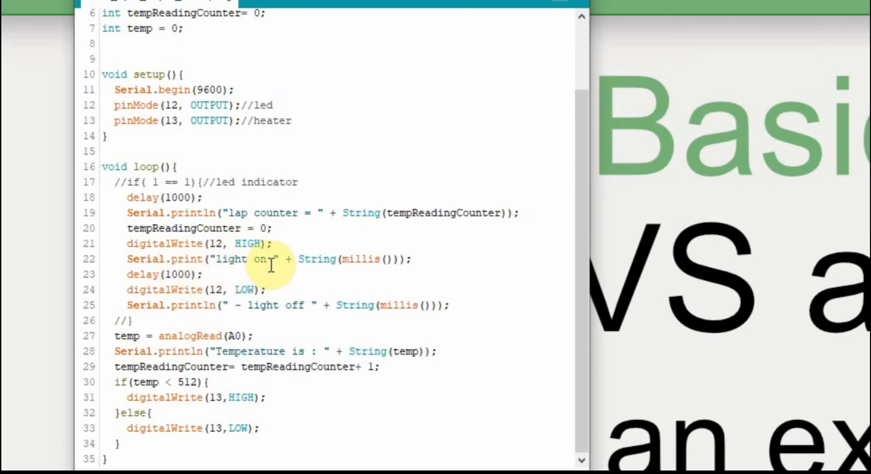
mouse_move(449, 265)
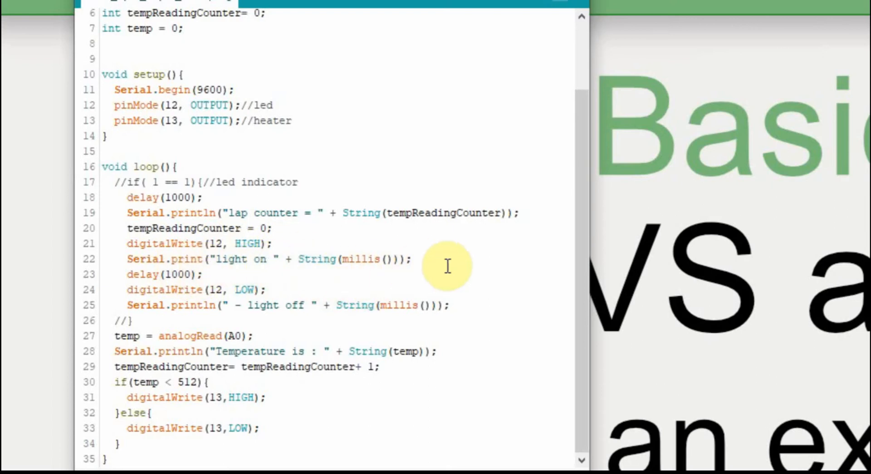
mouse_move(231, 271)
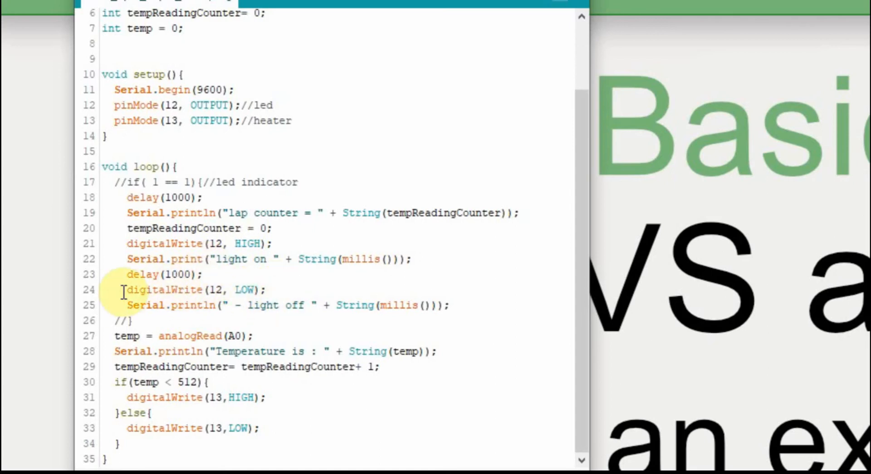
mouse_move(430, 306)
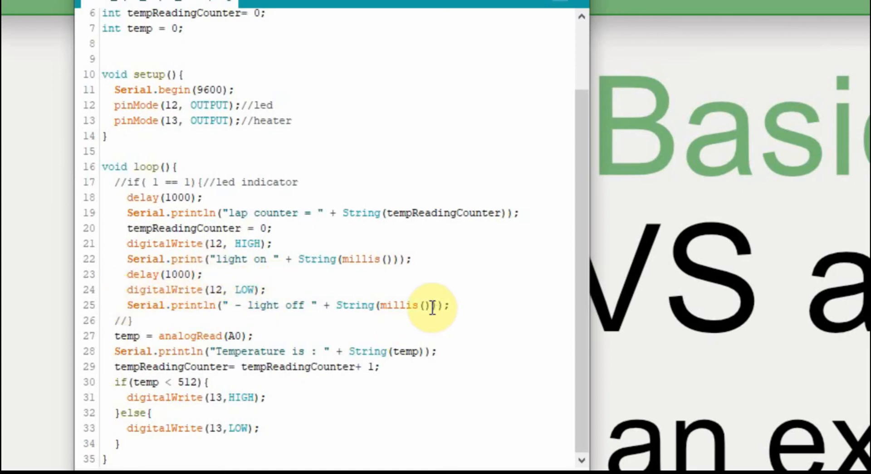
click(248, 229)
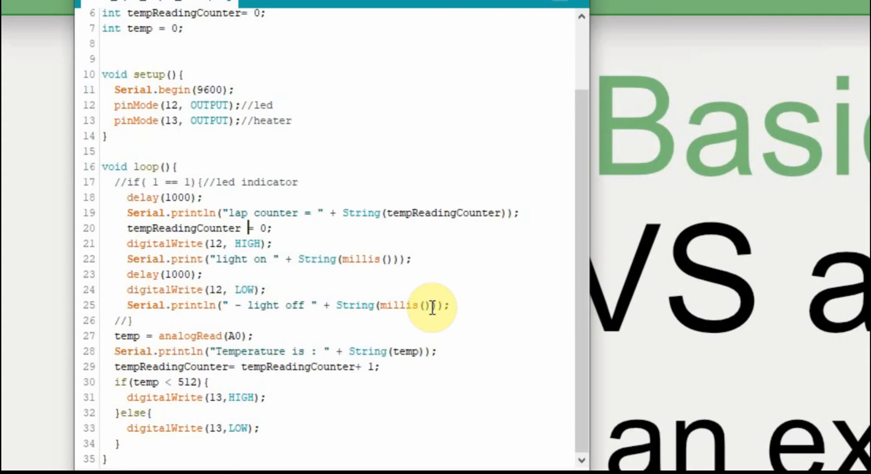
mouse_move(271, 335)
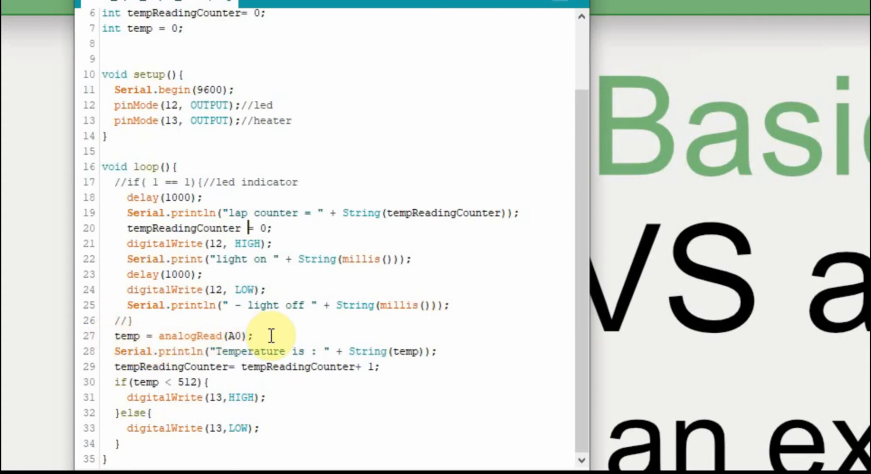
mouse_move(260, 335)
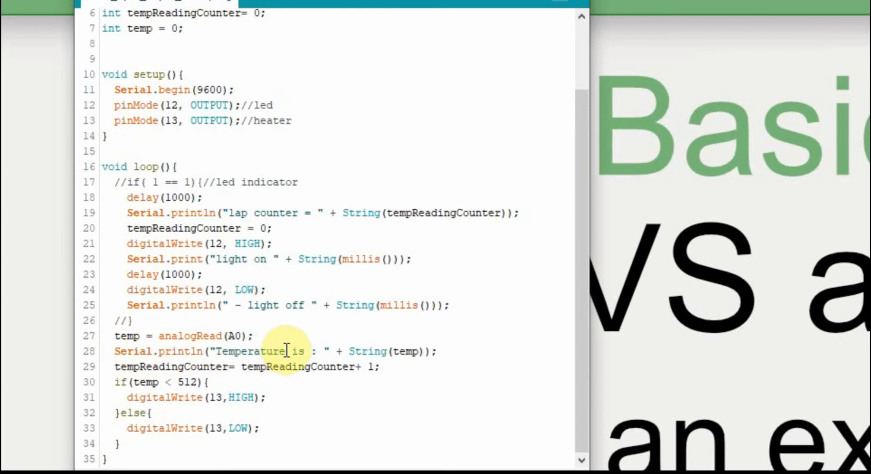
mouse_move(256, 382)
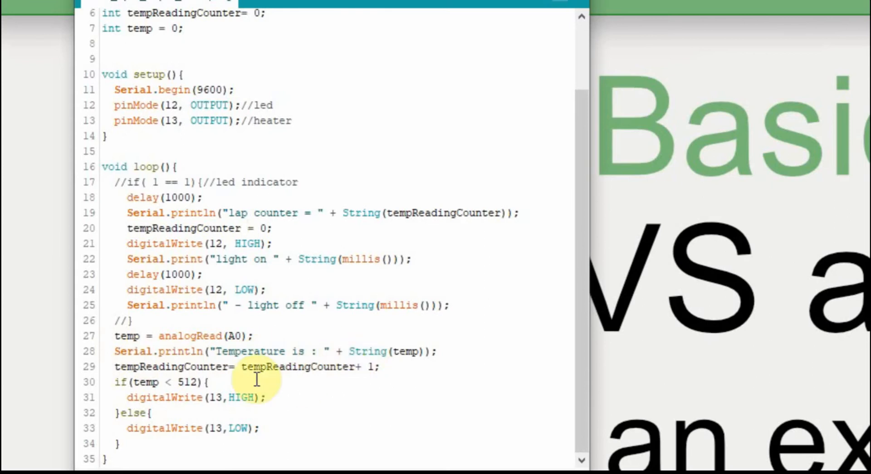
mouse_move(219, 314)
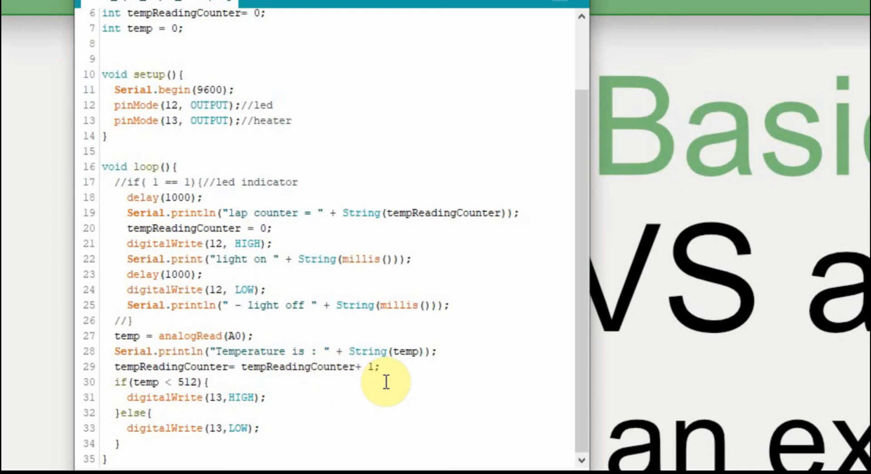
mouse_move(154, 390)
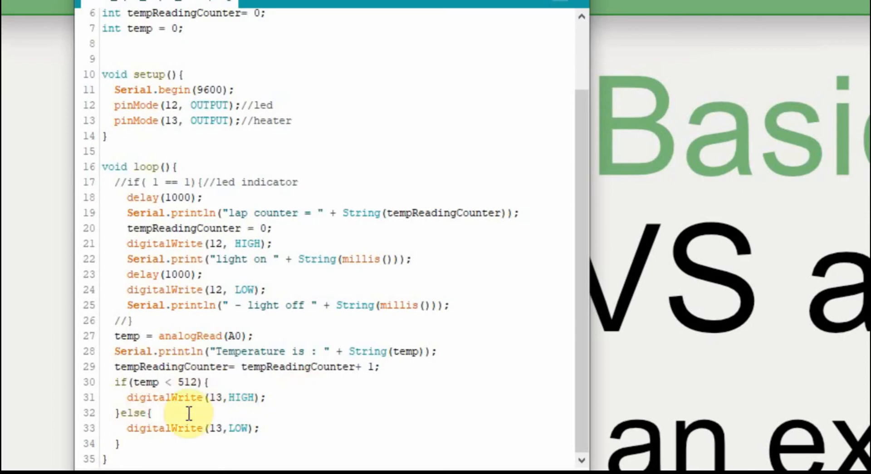
mouse_move(179, 411)
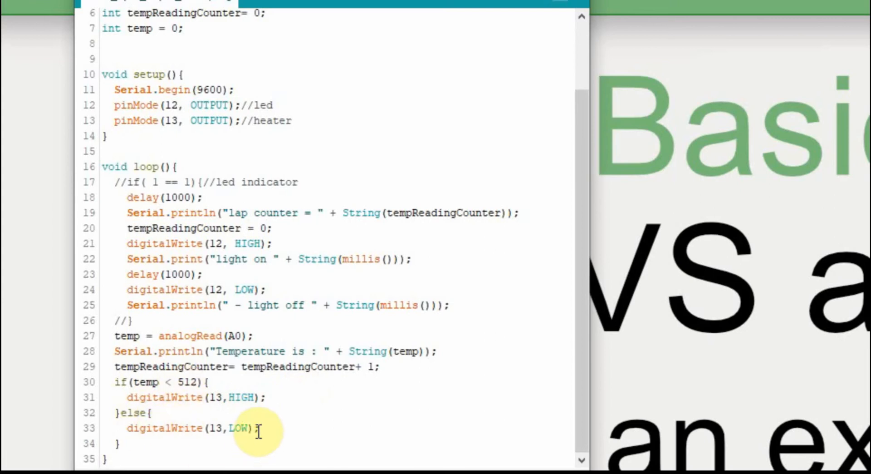
mouse_move(201, 105)
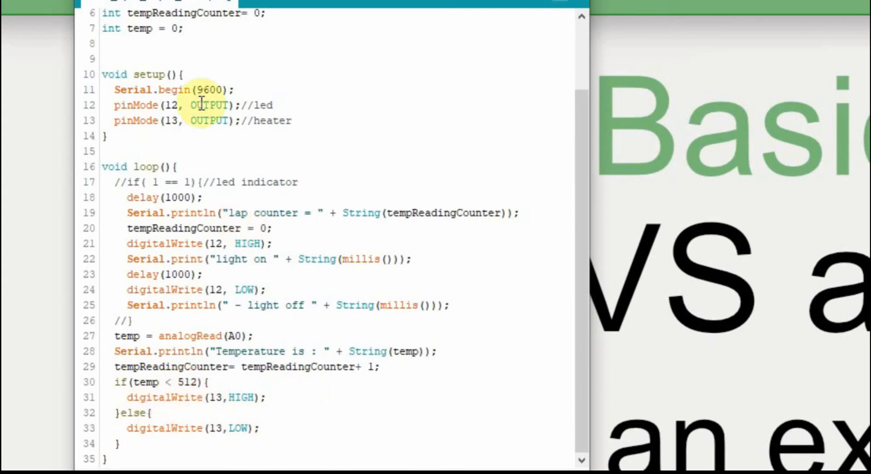
mouse_move(162, 219)
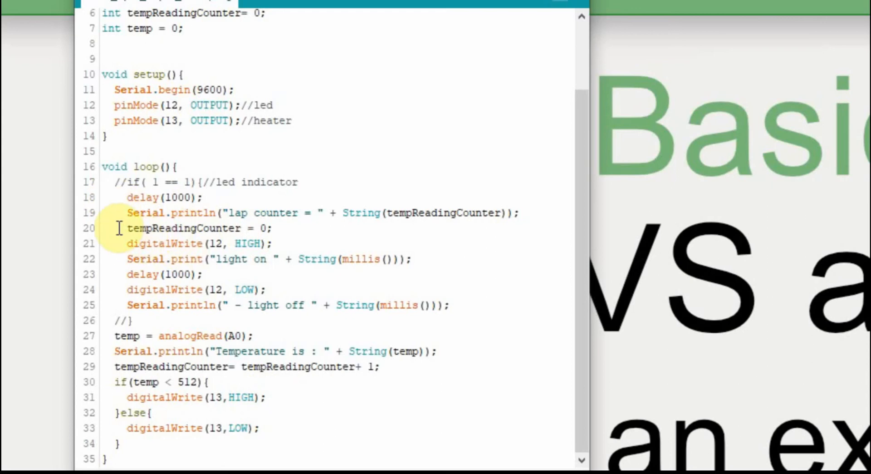
mouse_move(219, 243)
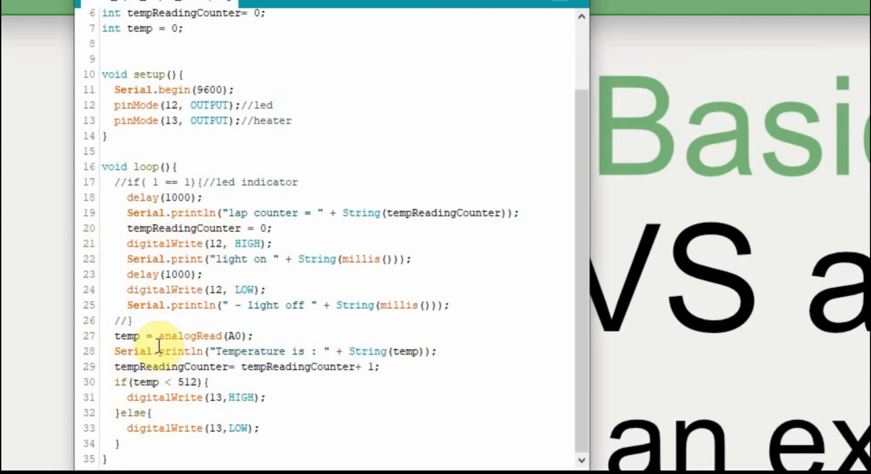
mouse_move(163, 344)
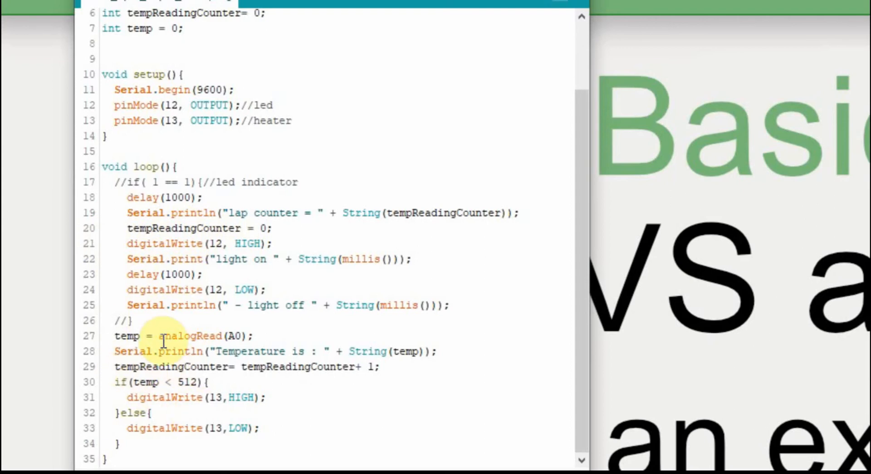
mouse_move(260, 271)
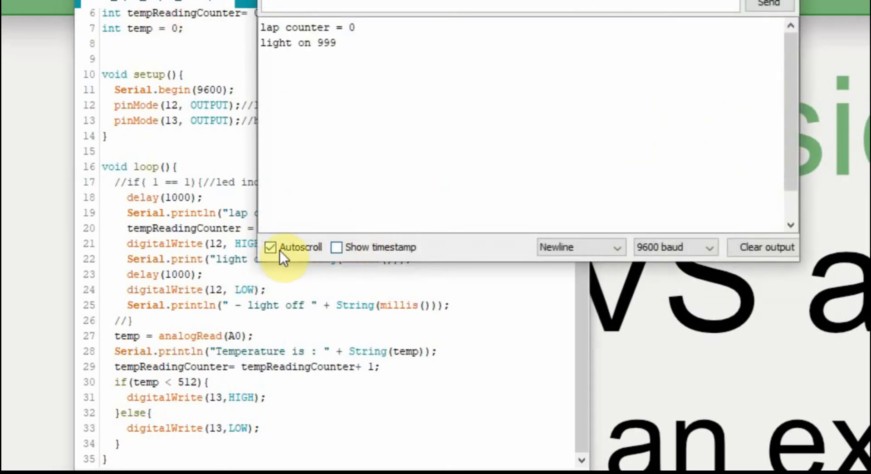
click(271, 247)
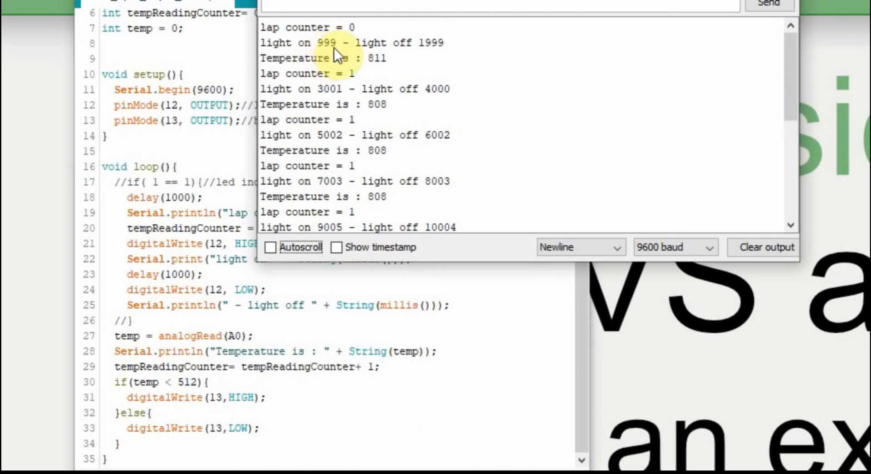
mouse_move(423, 64)
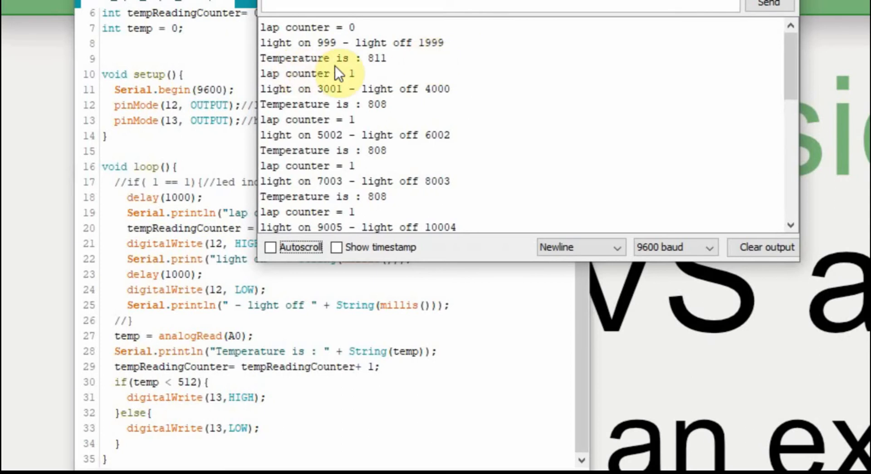
mouse_move(383, 68)
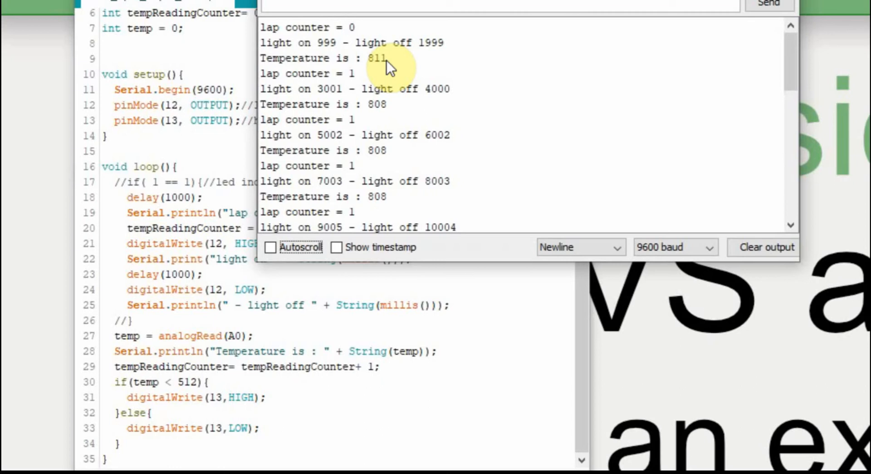
mouse_move(357, 88)
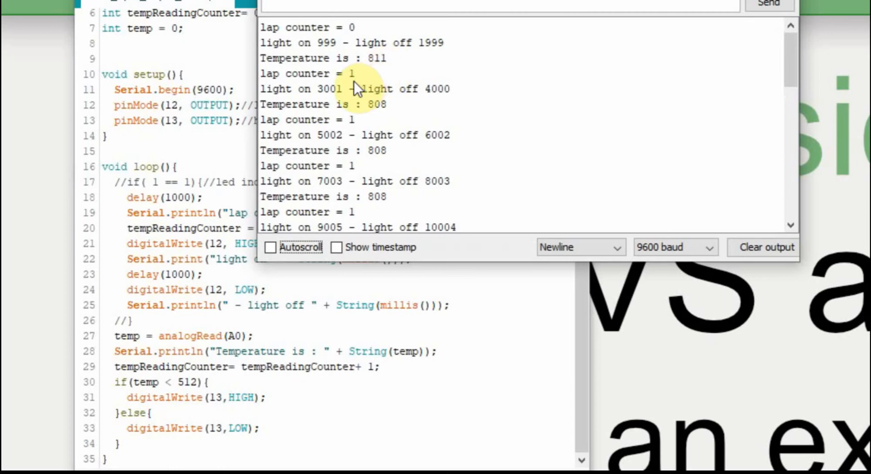
mouse_move(292, 105)
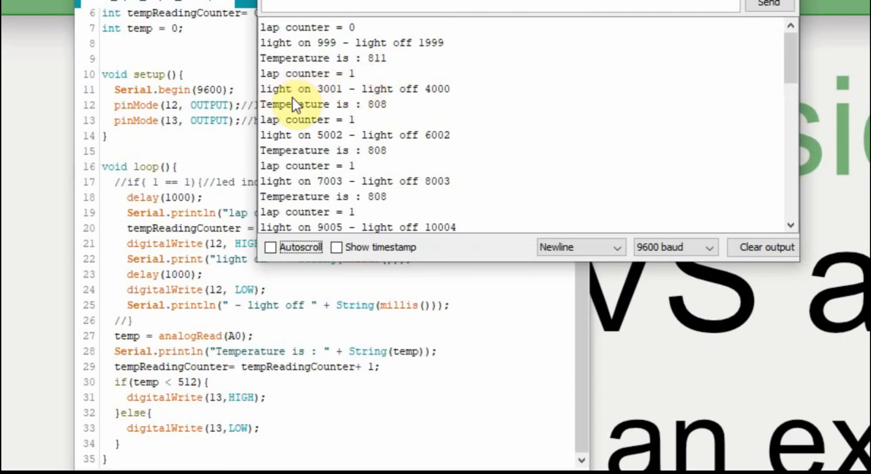
mouse_move(375, 91)
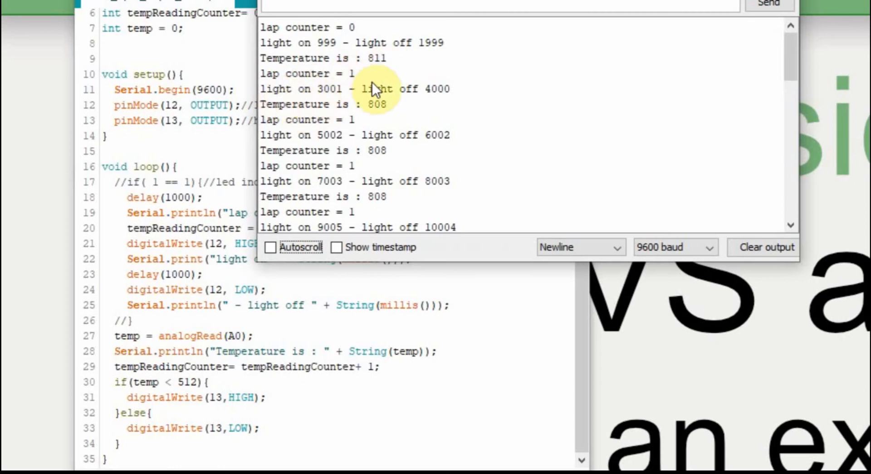
mouse_move(346, 101)
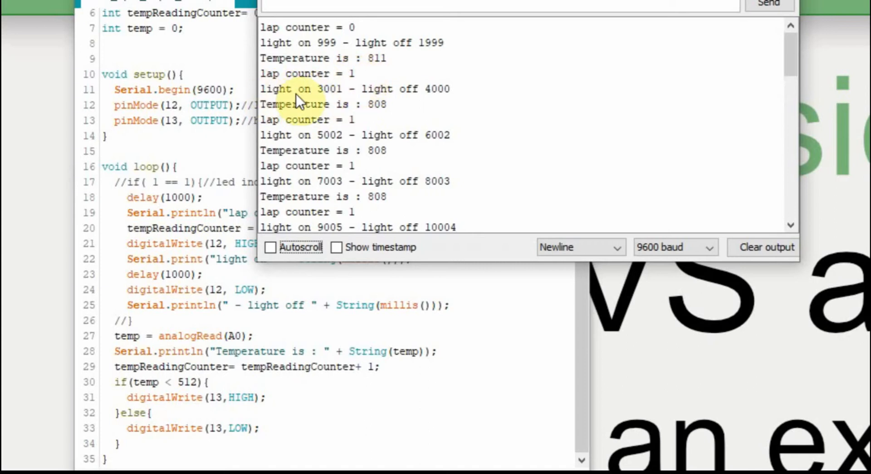
mouse_move(384, 117)
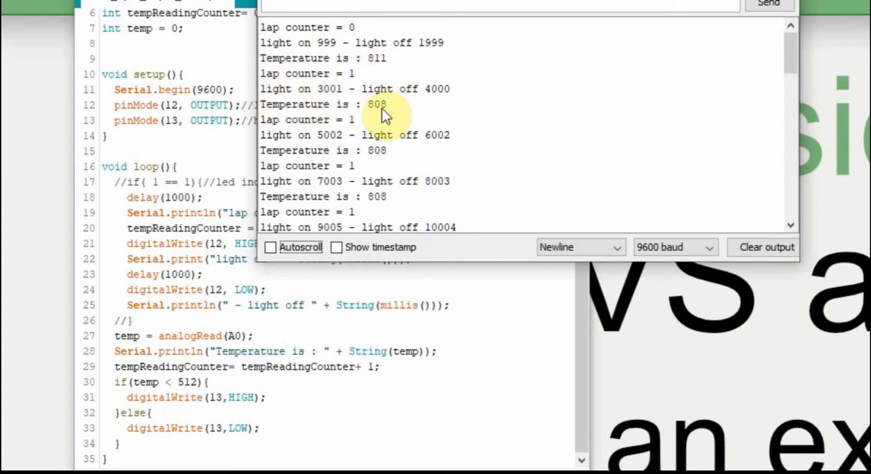
mouse_move(371, 131)
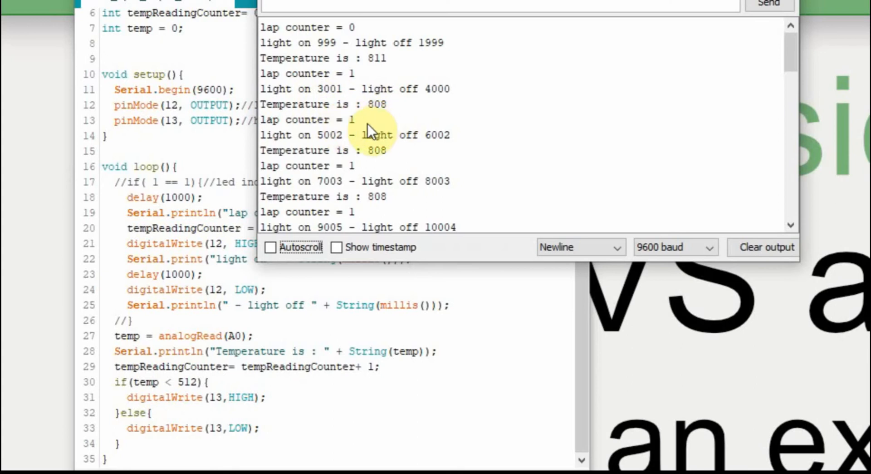
mouse_move(333, 96)
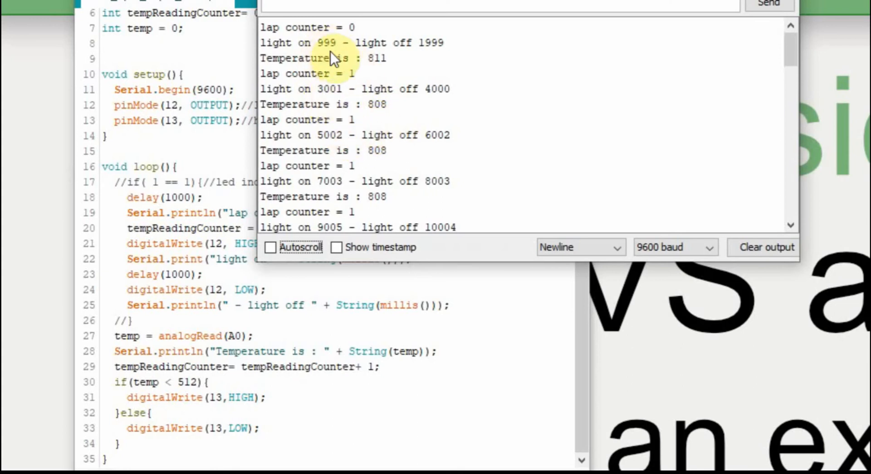
mouse_move(345, 65)
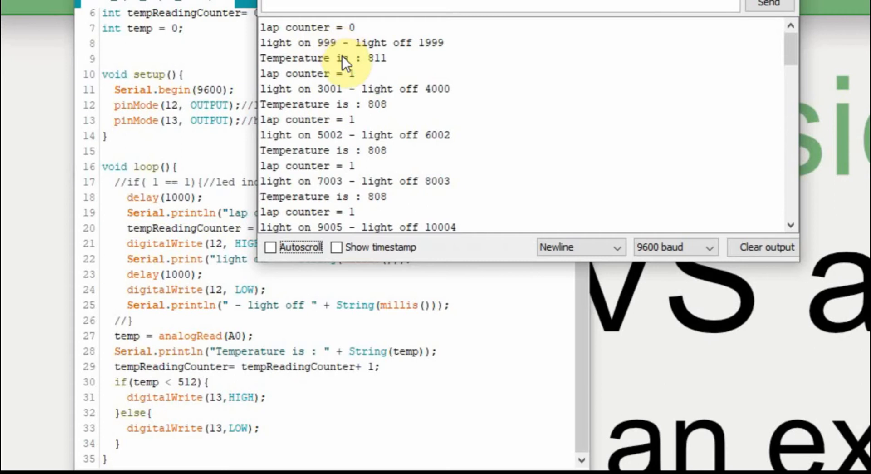
mouse_move(344, 100)
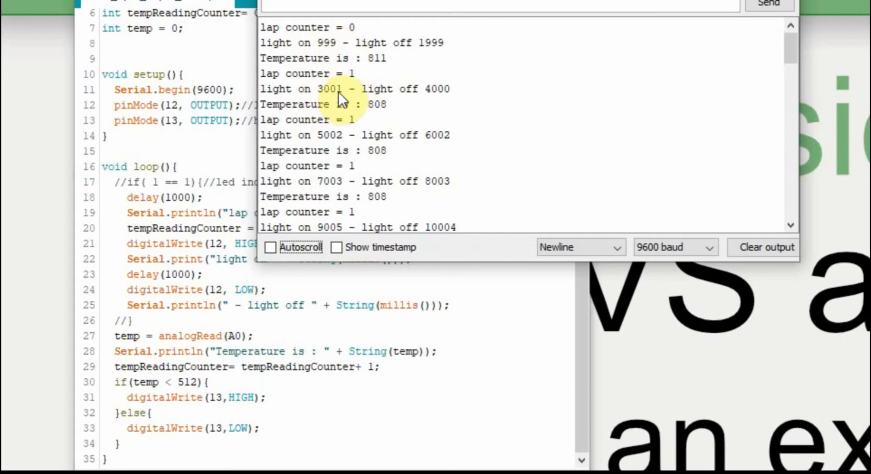
mouse_move(314, 137)
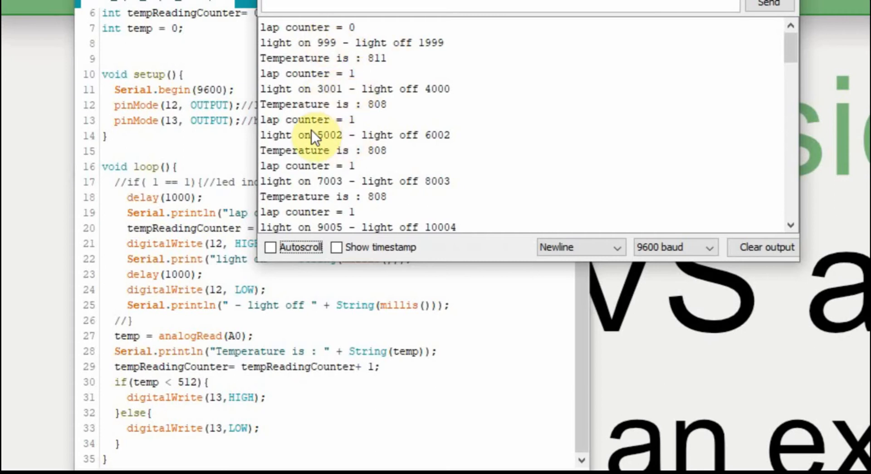
mouse_move(345, 187)
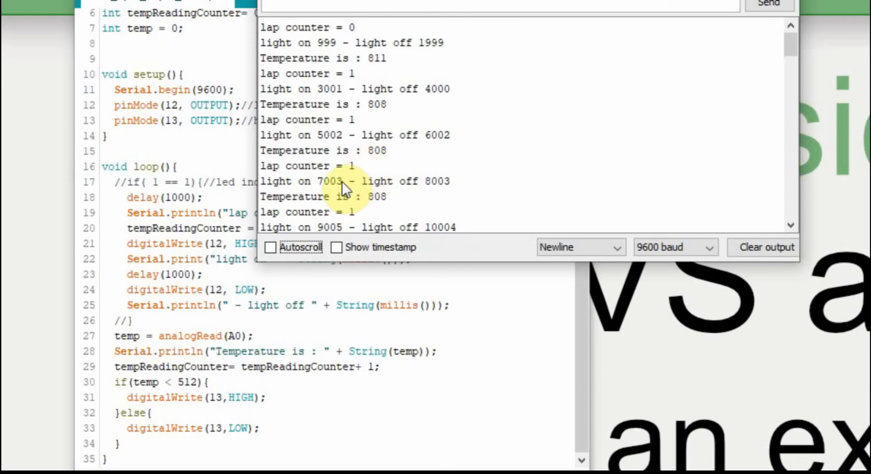
mouse_move(456, 197)
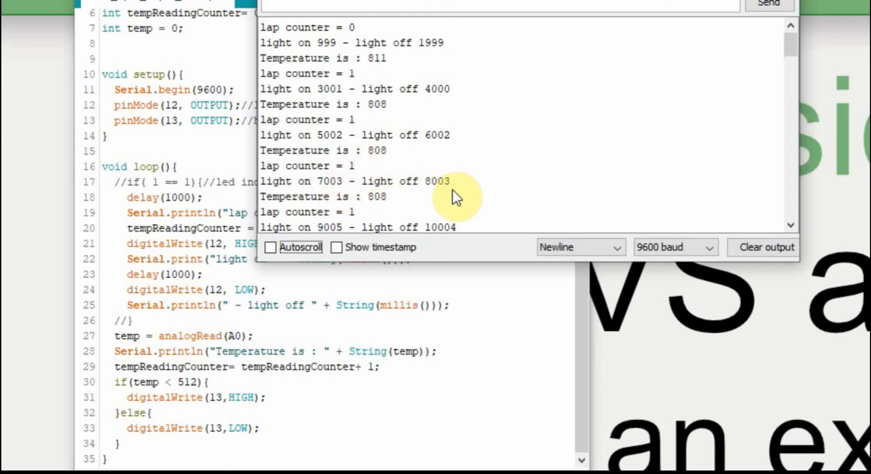
mouse_move(364, 169)
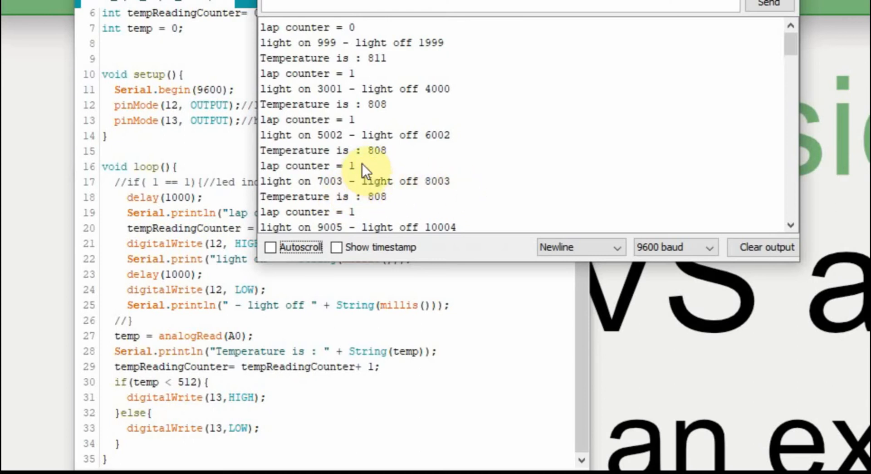
mouse_move(620, 59)
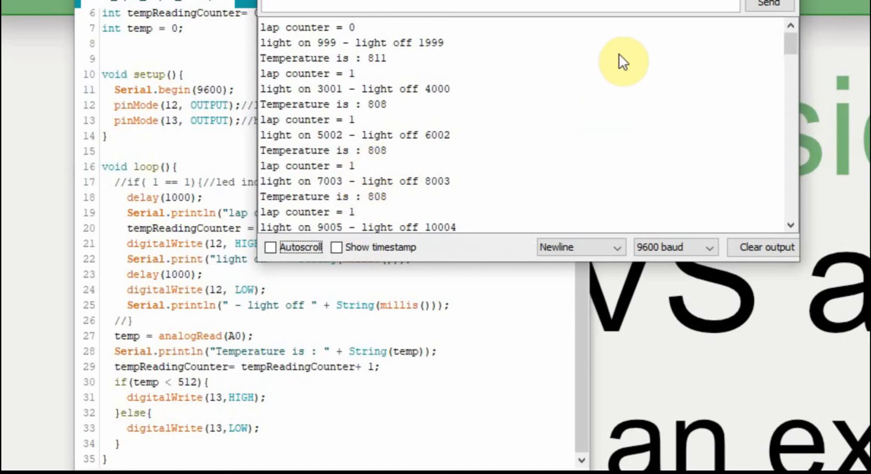
mouse_move(698, 2)
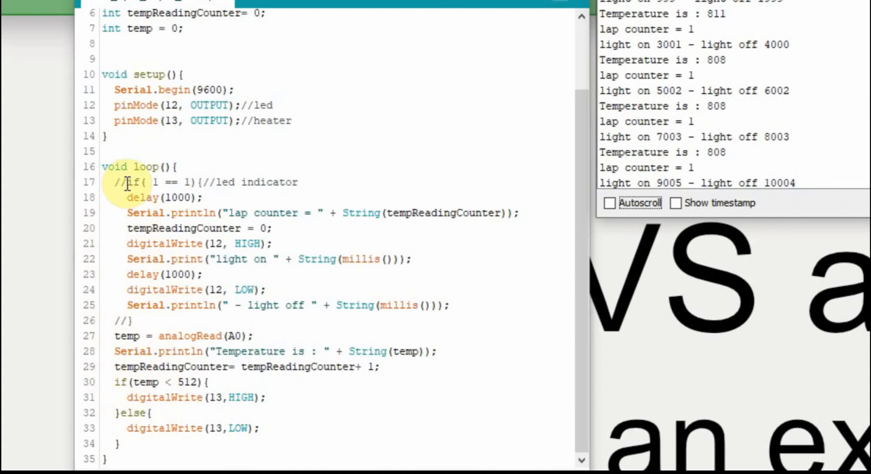
mouse_move(75, 342)
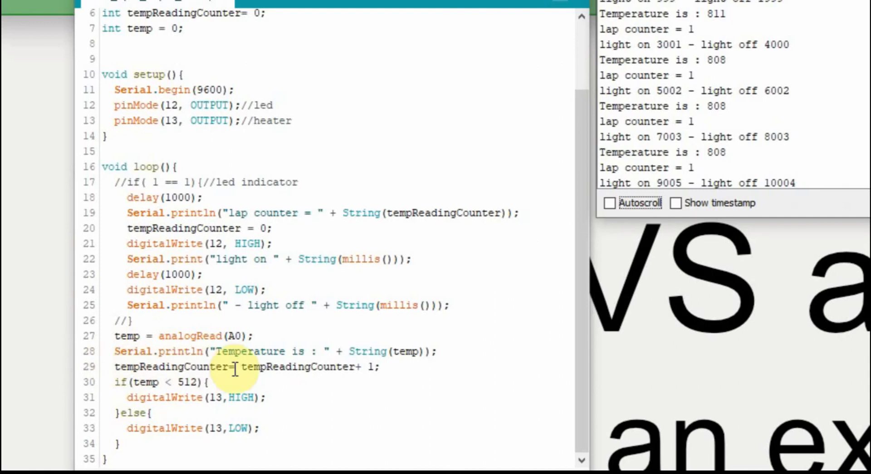
mouse_move(119, 168)
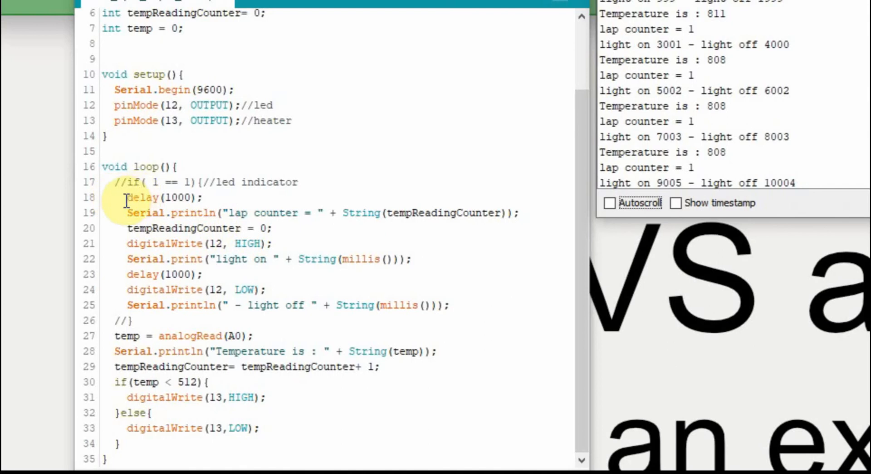
Bring the sketch editor in front of the Serial Monitor to walk through the LED loop.
click(127, 259)
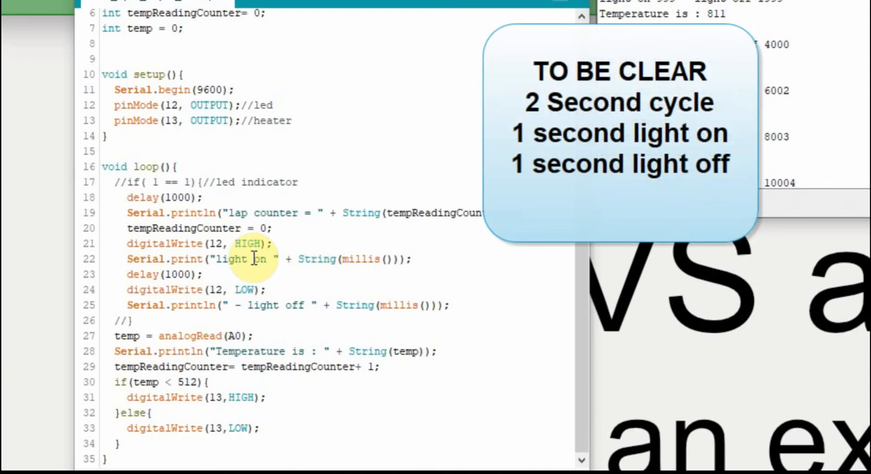
mouse_move(267, 317)
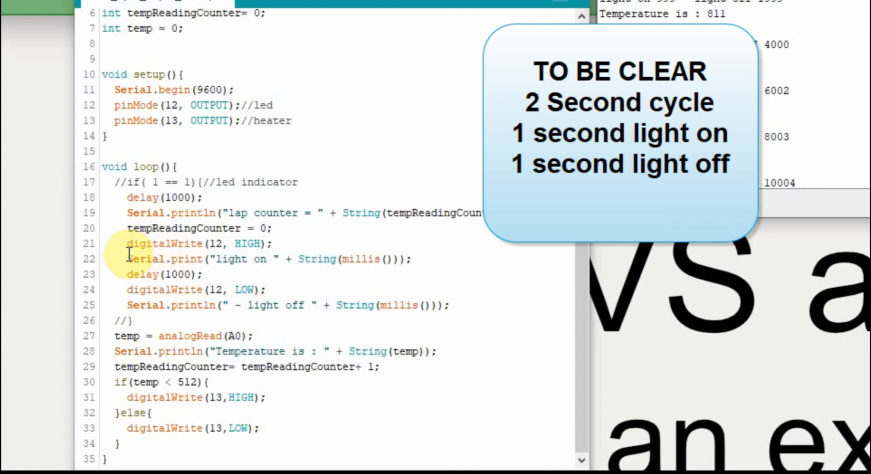
mouse_move(122, 243)
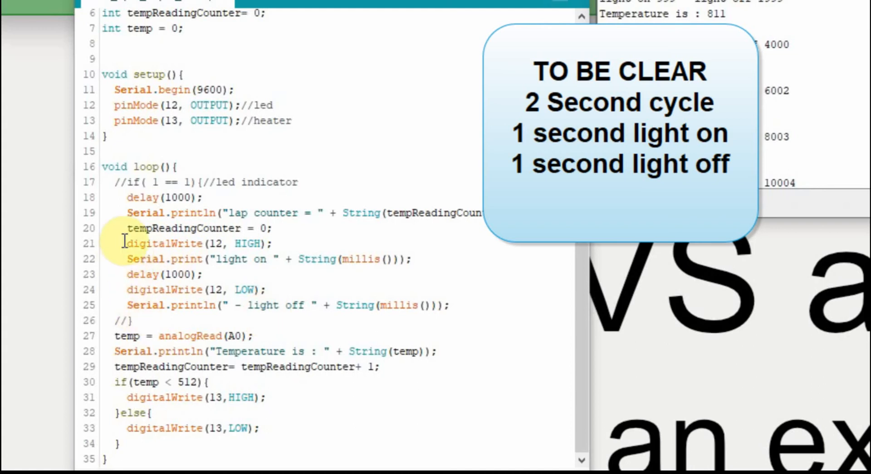
mouse_move(128, 305)
text(millis()
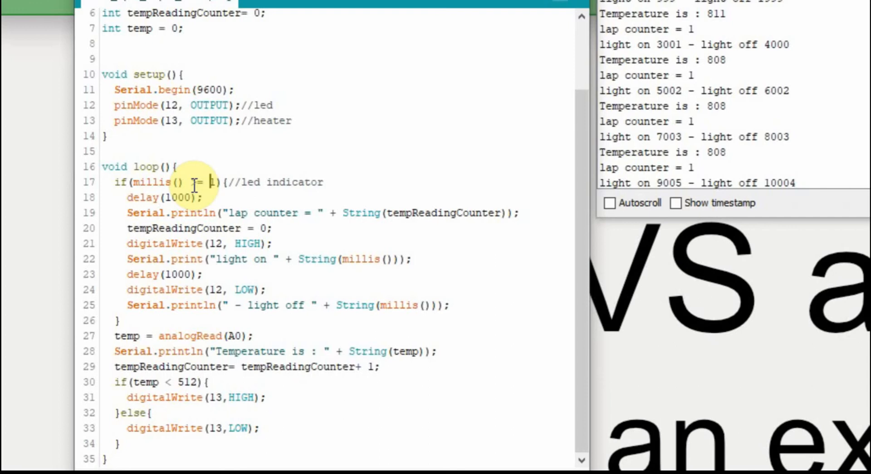
Re-enable the LED if block with the condition millis() >= 1000.
text(000)
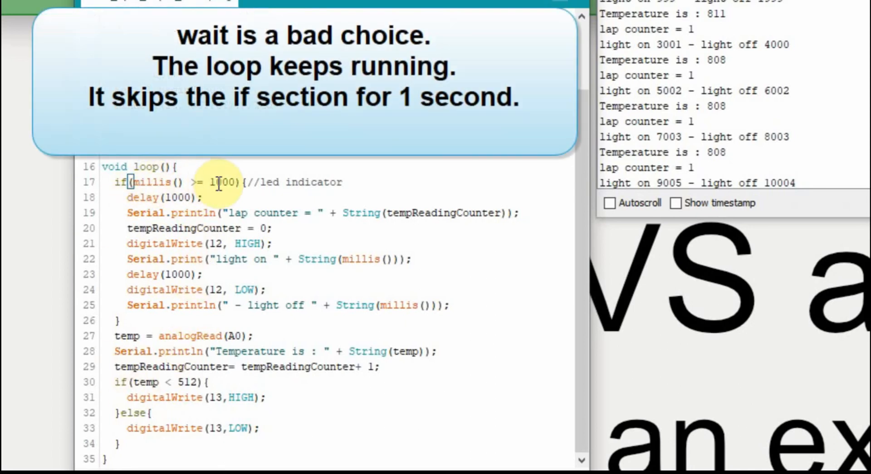
mouse_move(164, 305)
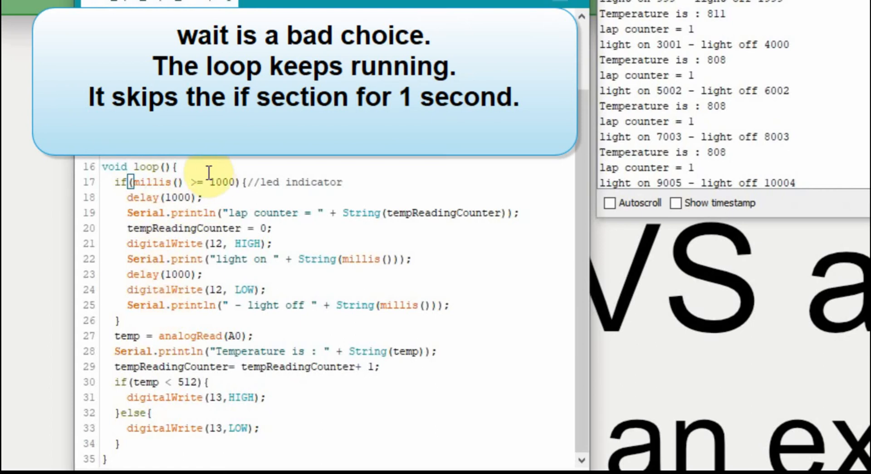
mouse_move(234, 256)
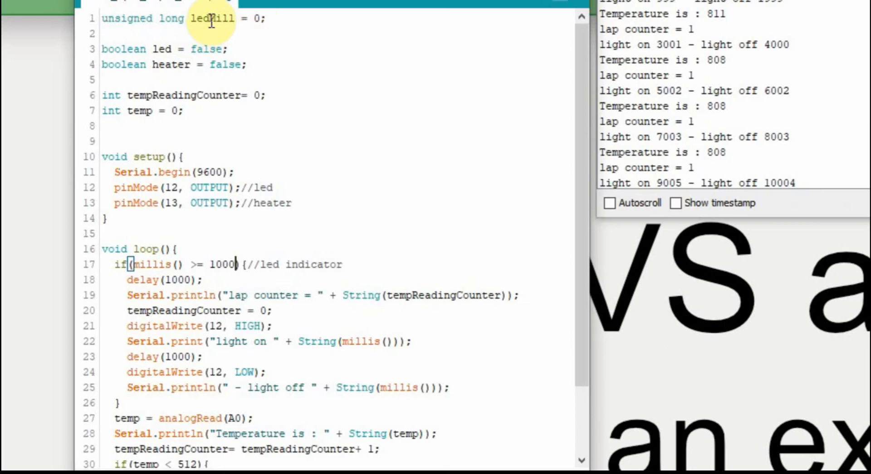
Pick up the ledMill variable name so the condition becomes millis() >= ledMill + 1000.
double_click(209, 18)
text( ledMill +)
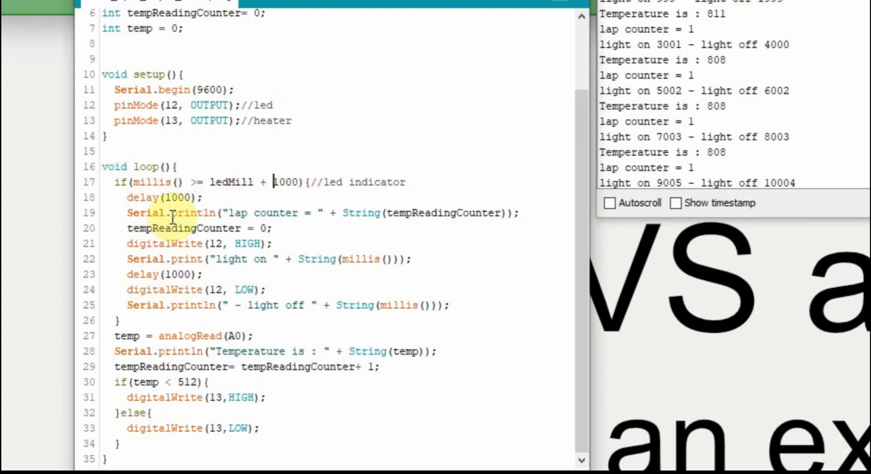
mouse_move(200, 152)
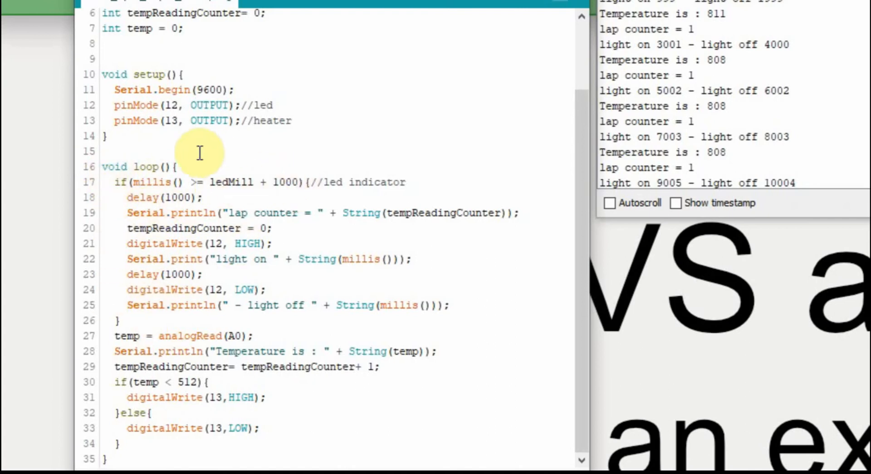
mouse_move(411, 181)
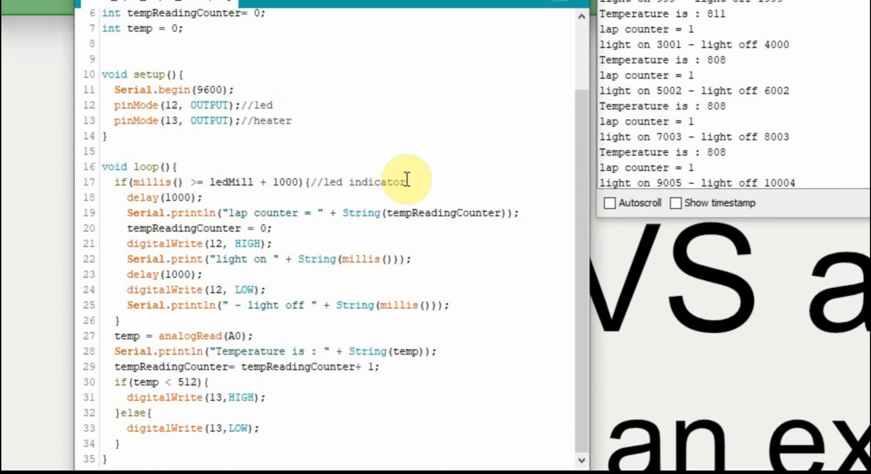
Add ledMill = ledMill + 1000; as the first line inside the LED timer block.
key(Enter)
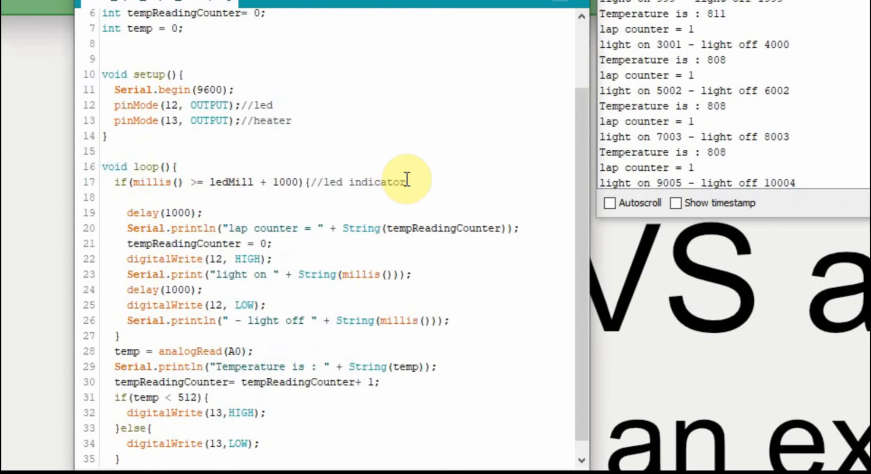
text(led)
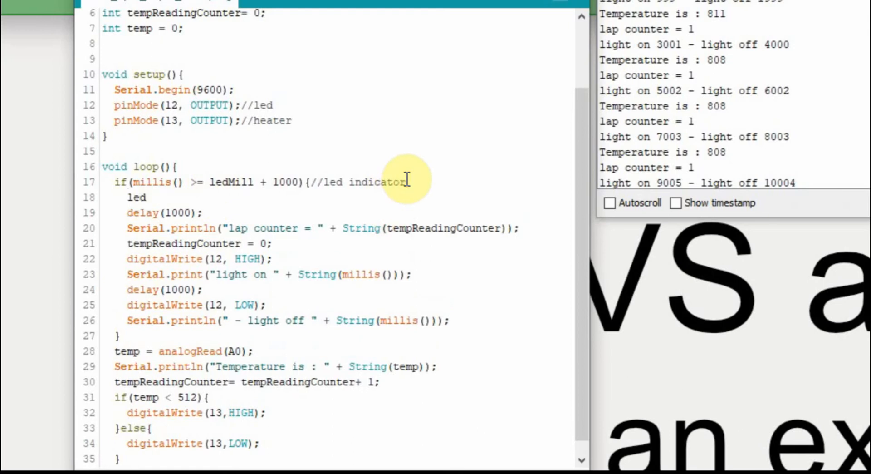
text(Mill)
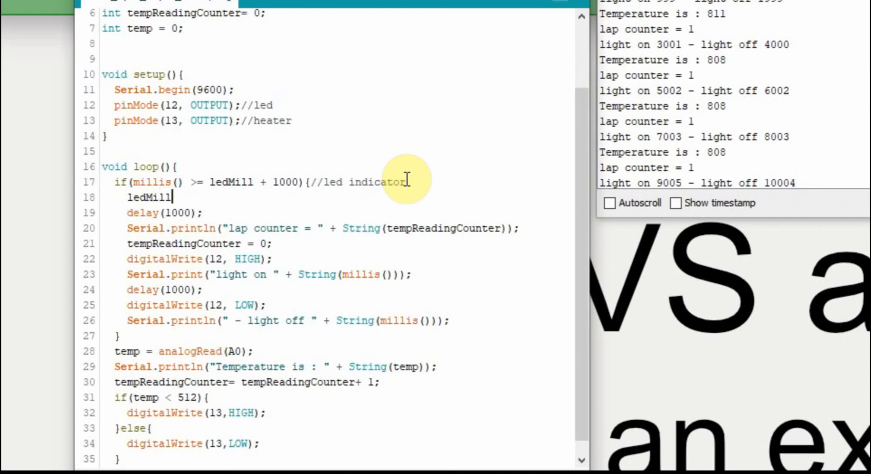
mouse_move(242, 182)
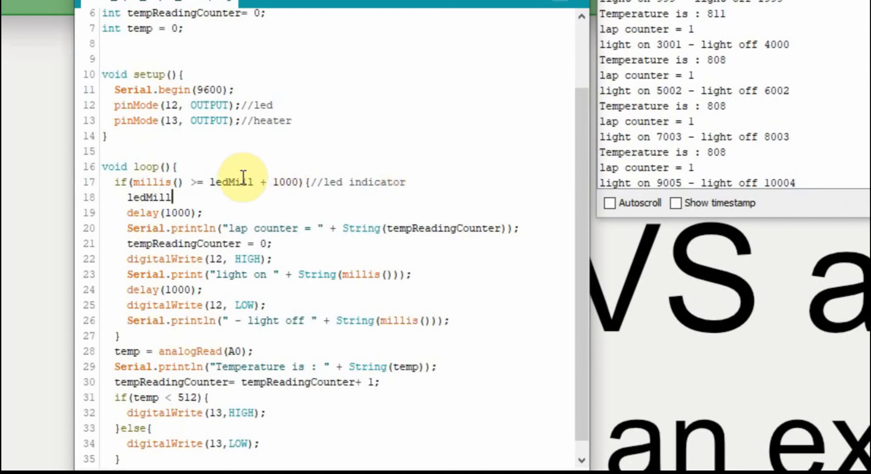
double_click(232, 182)
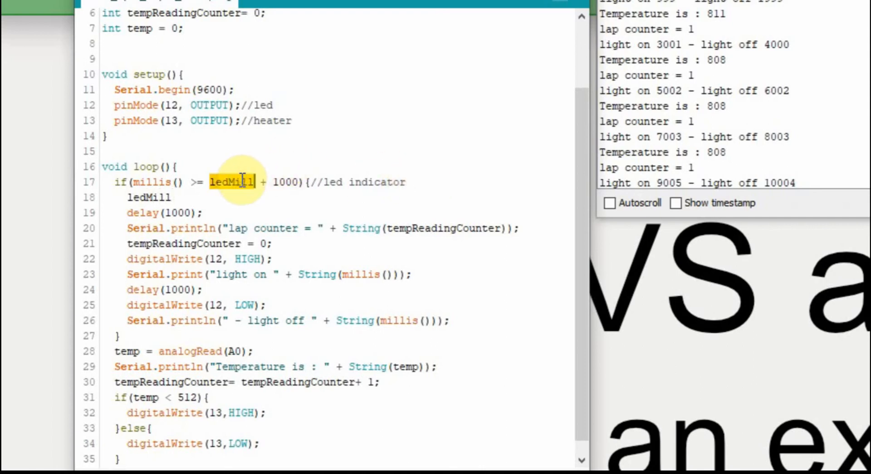
click(167, 198)
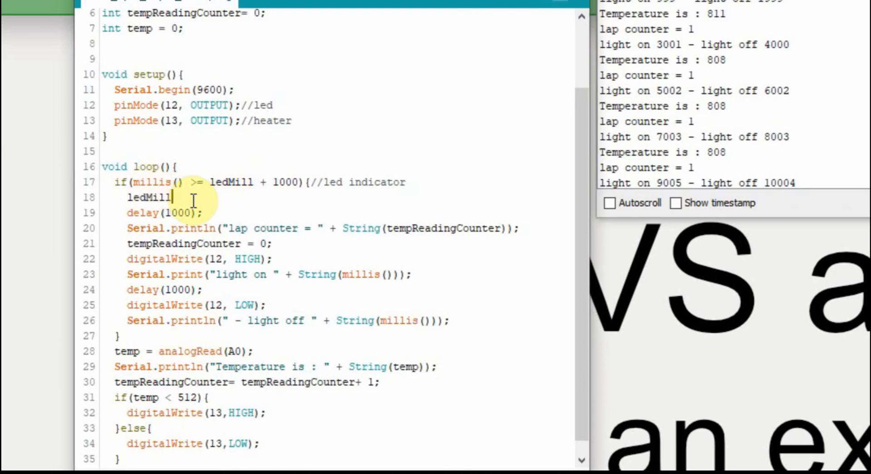
text(= ledMill + 1000;)
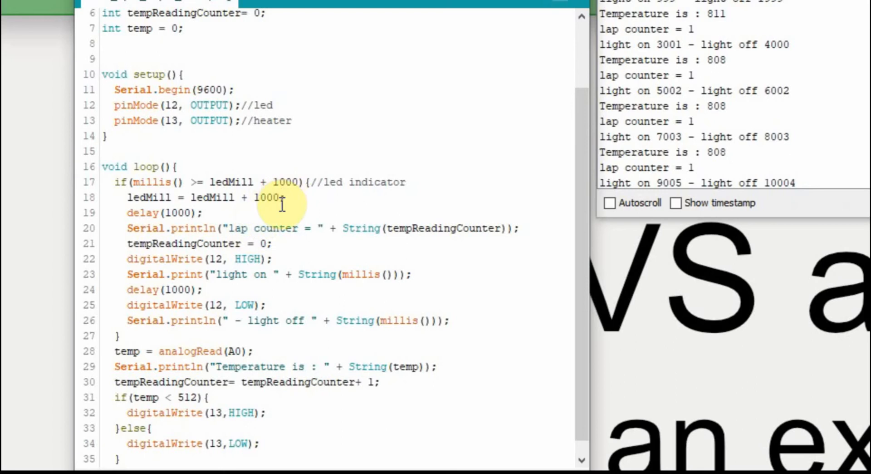
mouse_move(170, 311)
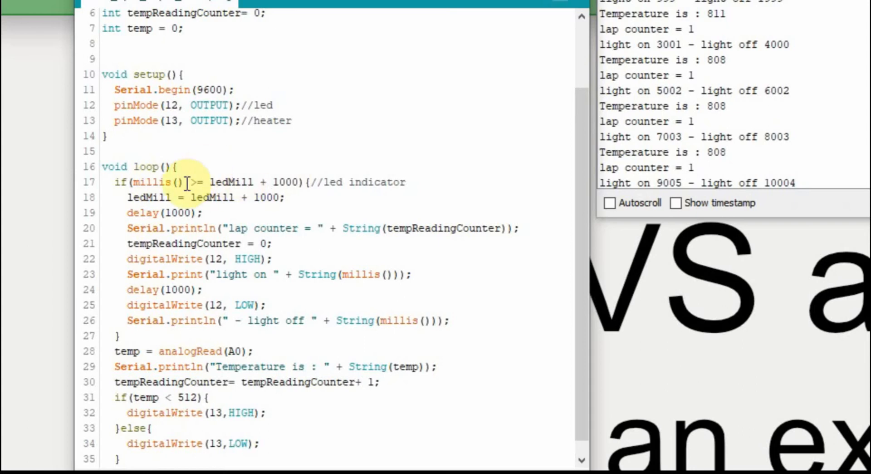
mouse_move(243, 198)
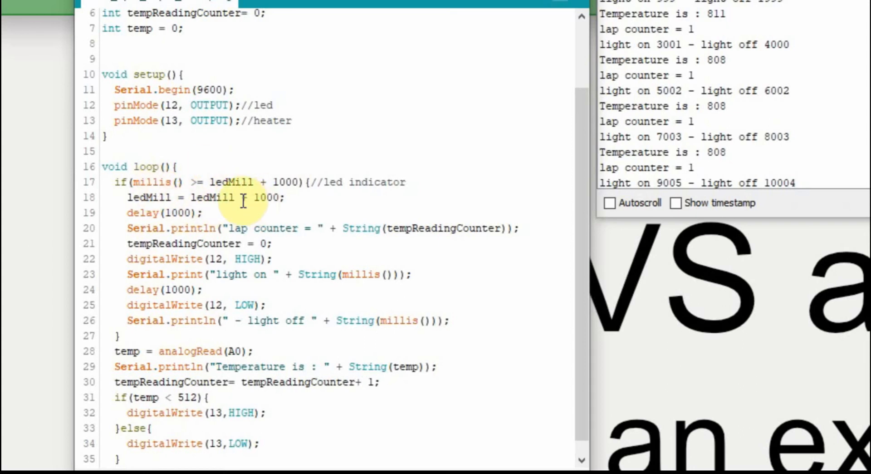
mouse_move(98, 181)
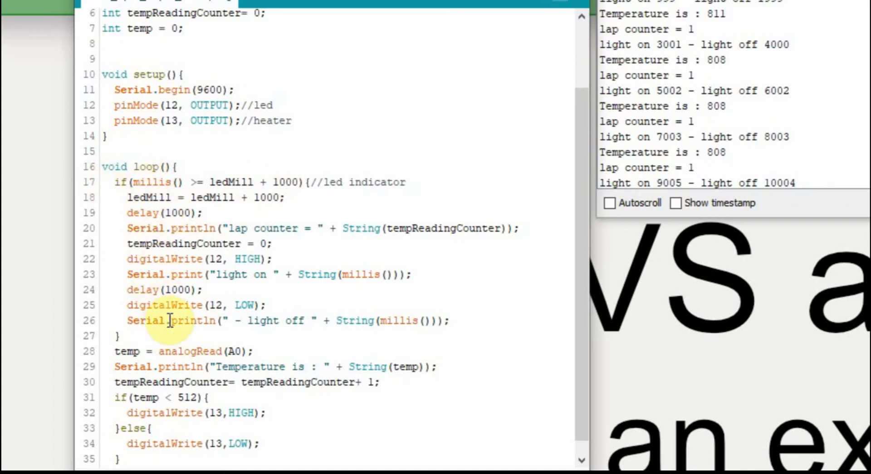
mouse_move(181, 212)
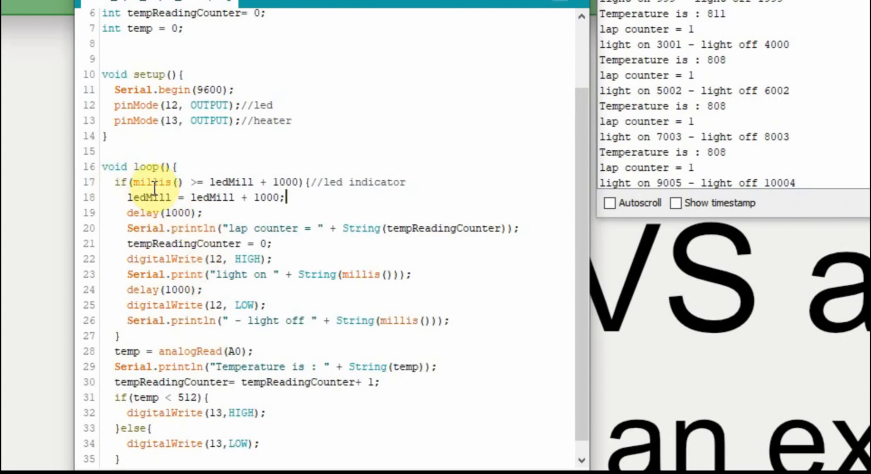
mouse_move(107, 411)
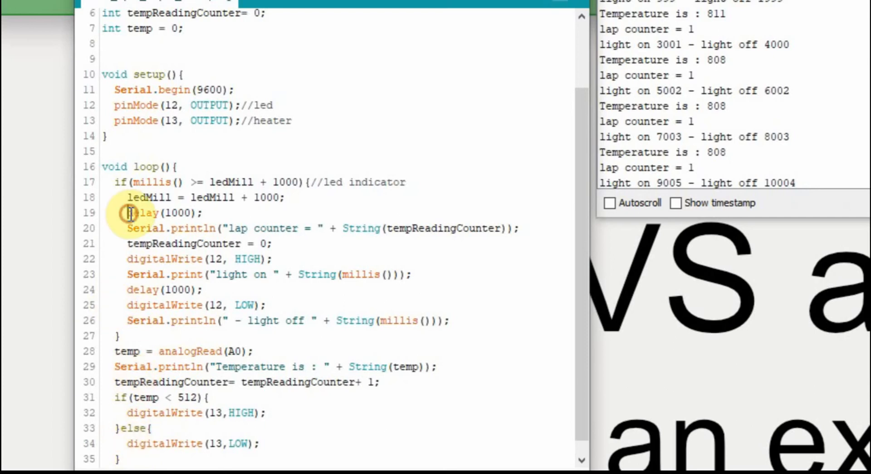
Comment out the delay(1000) calls, digitalWrite(12, LOW) and the 'light off' print with //.
text(//)
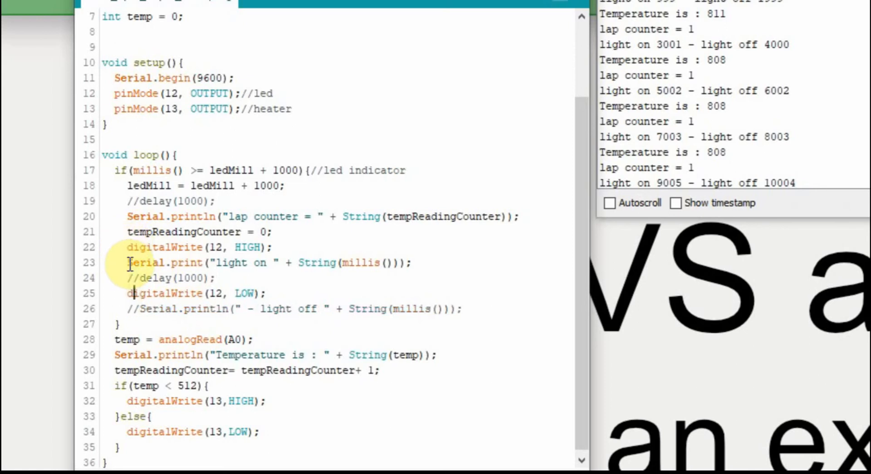
text(//)
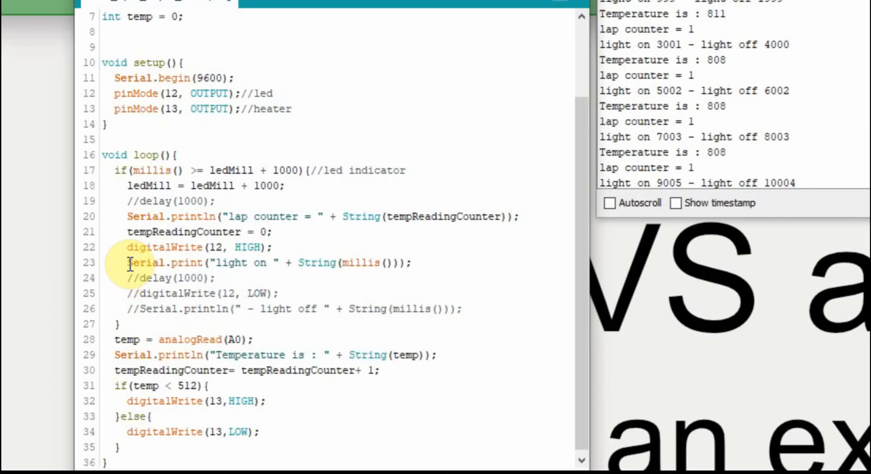
Replace HIGH with !digitalRead(12) so pin 12 toggles its current state each pass.
text(!d)
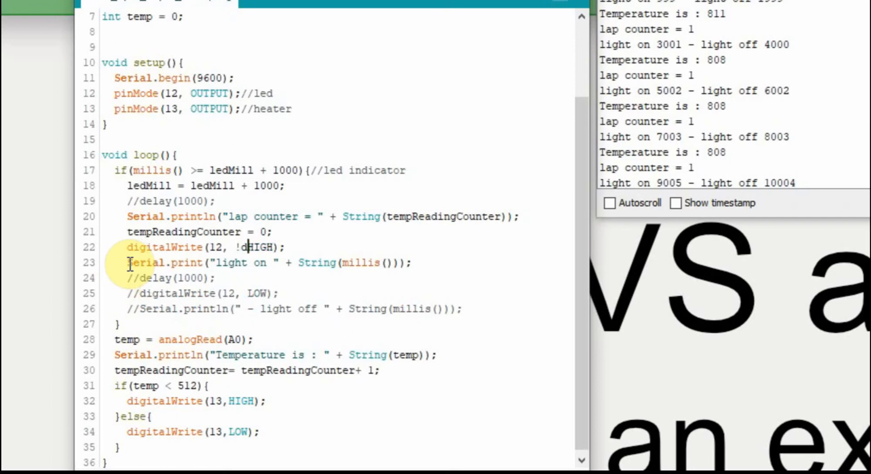
text(igitalR)
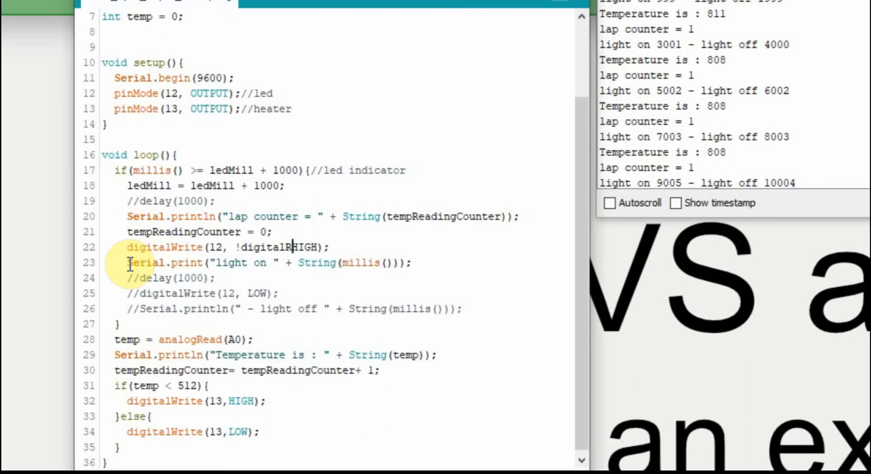
text(ead)
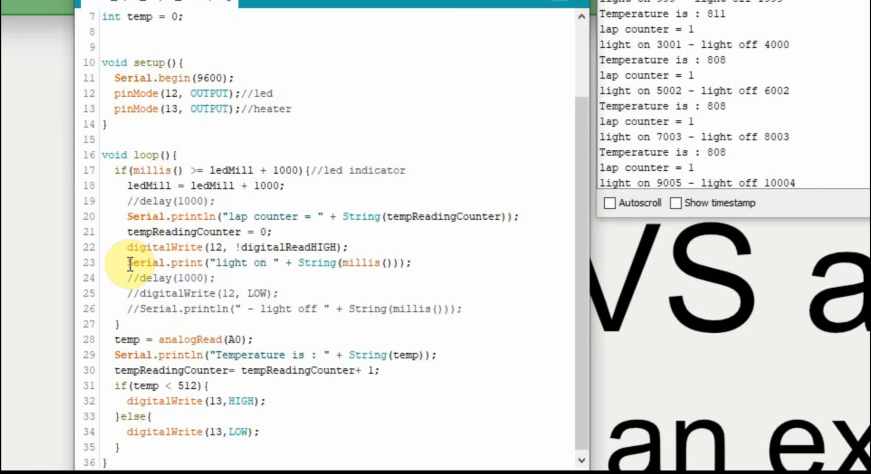
text(13)
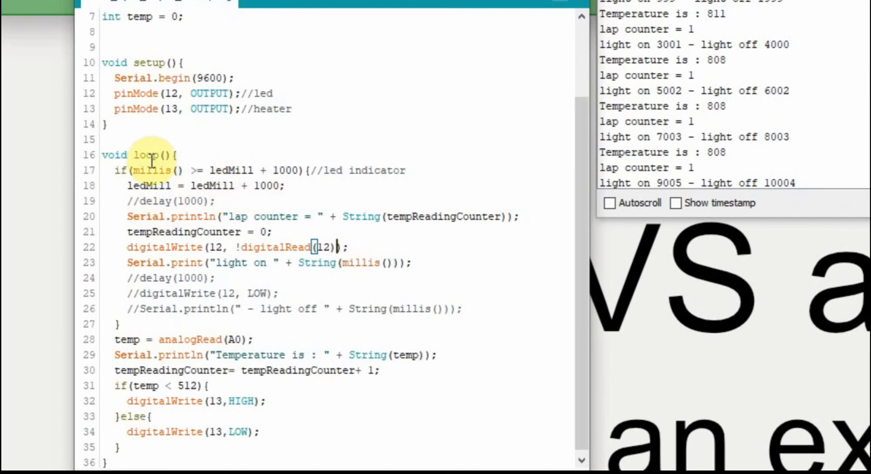
mouse_move(208, 186)
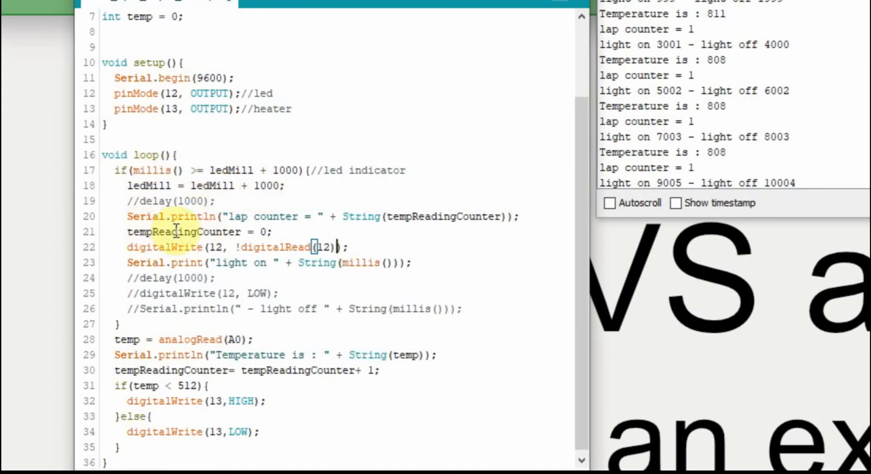
mouse_move(352, 216)
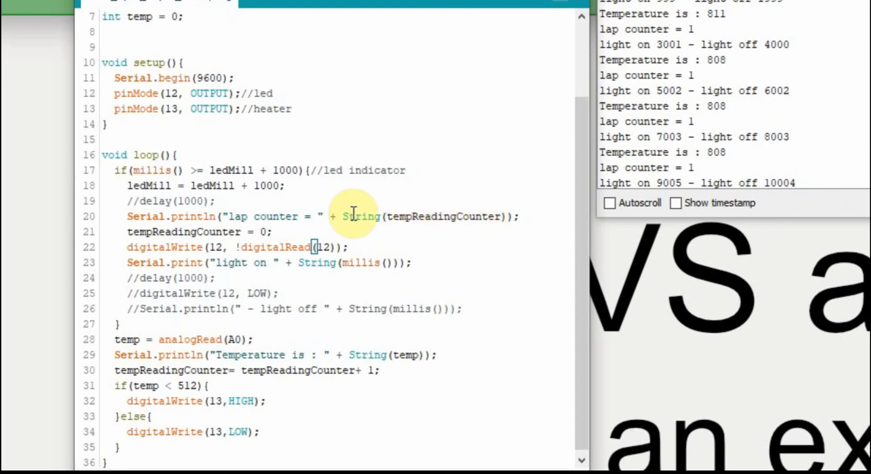
mouse_move(272, 216)
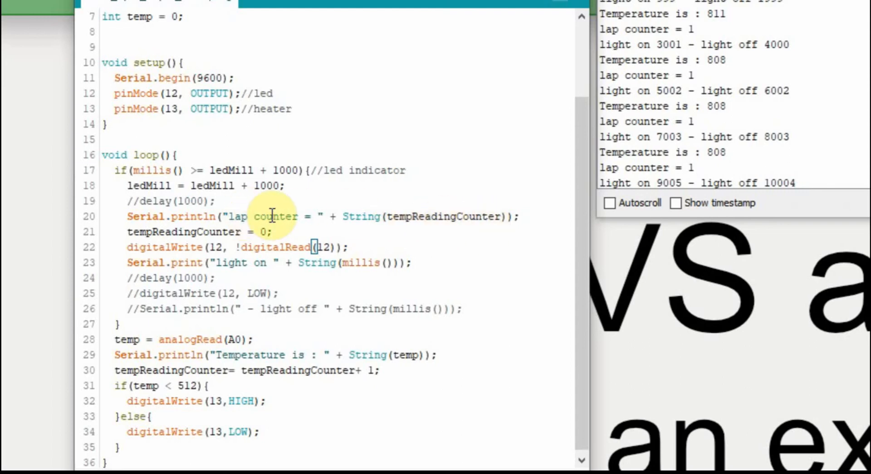
mouse_move(418, 216)
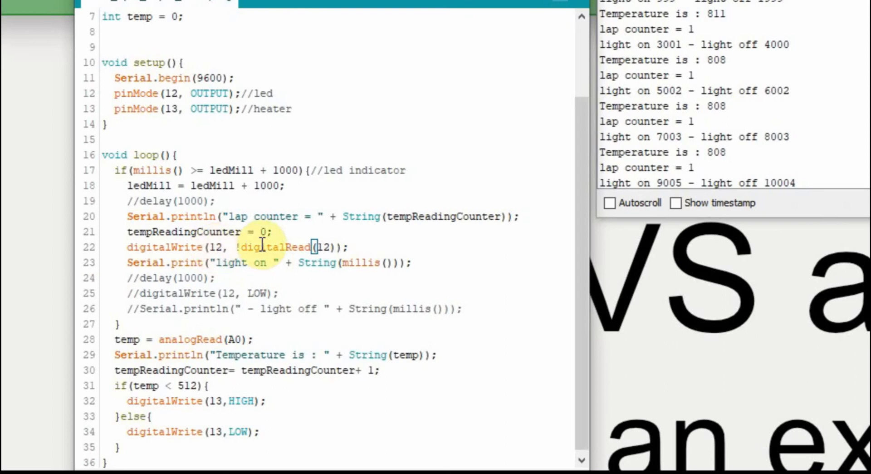
mouse_move(162, 277)
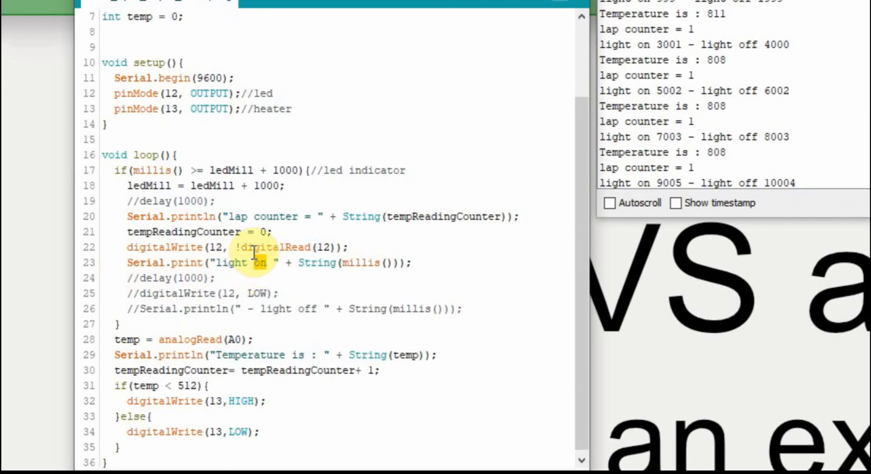
Change the 'light on' message to 'light changed' followed by the current millis time.
text(chnages)
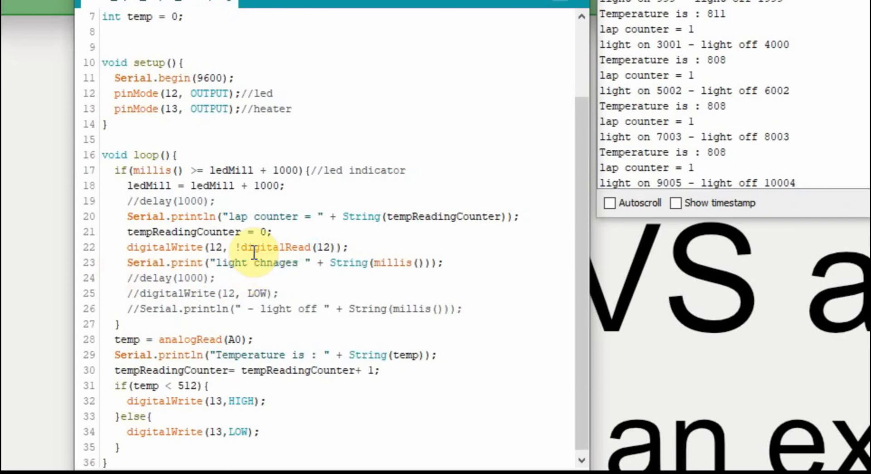
mouse_move(372, 262)
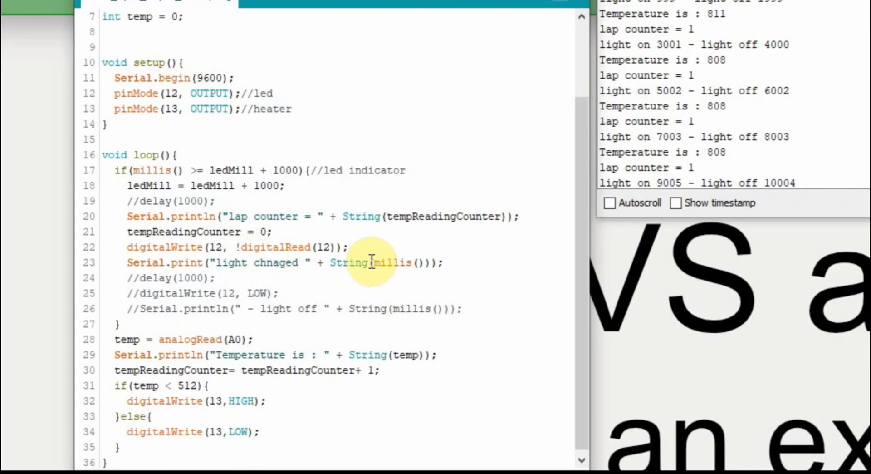
mouse_move(276, 269)
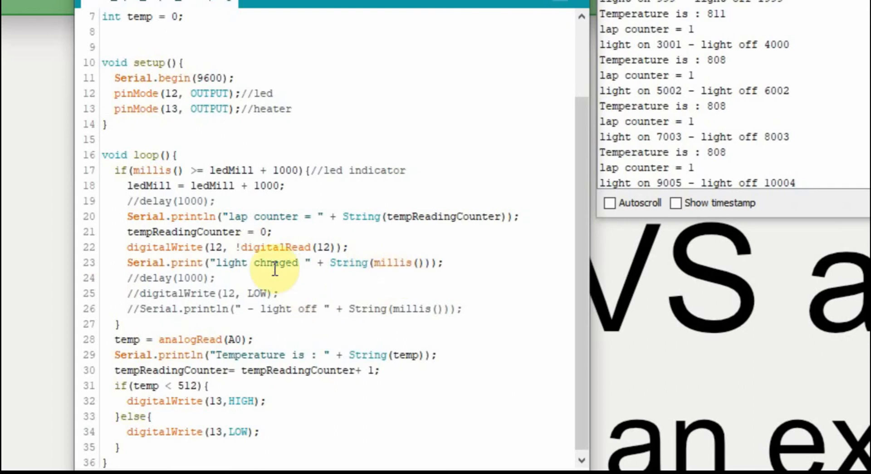
click(278, 262)
text(a)
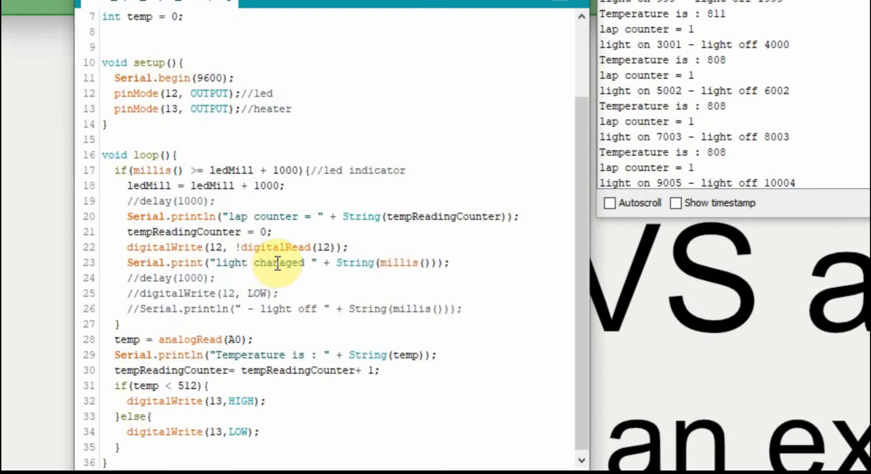
mouse_move(332, 262)
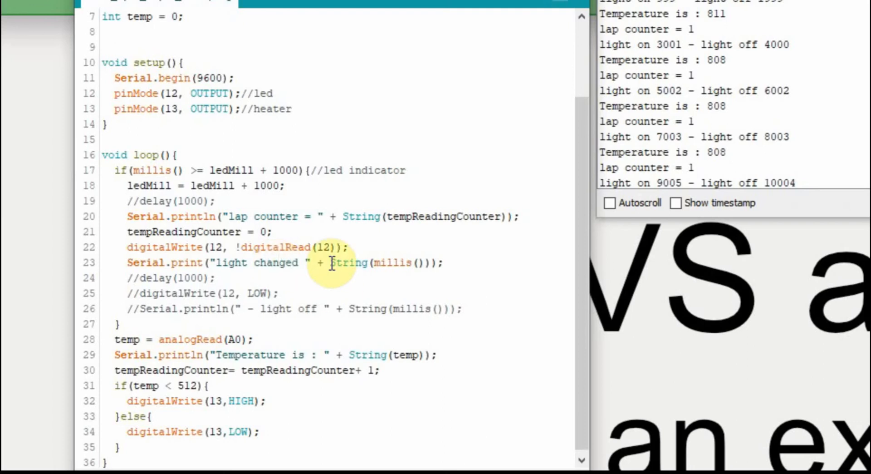
mouse_move(298, 268)
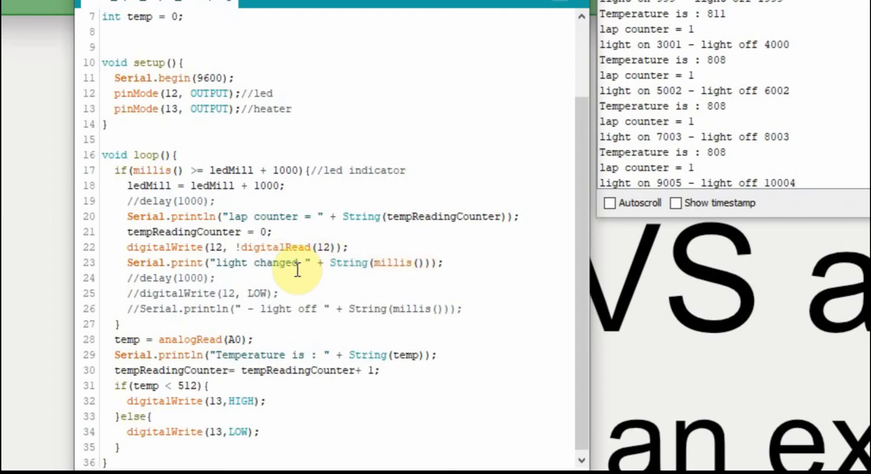
mouse_move(336, 276)
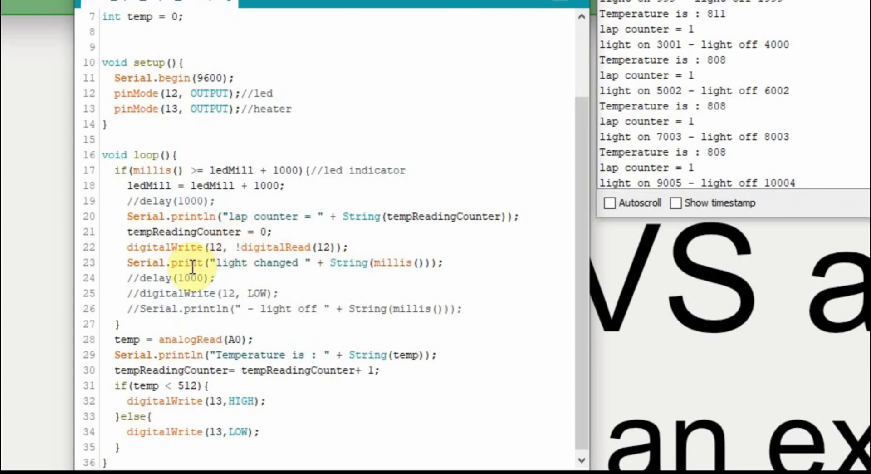
mouse_move(163, 278)
text(ln)
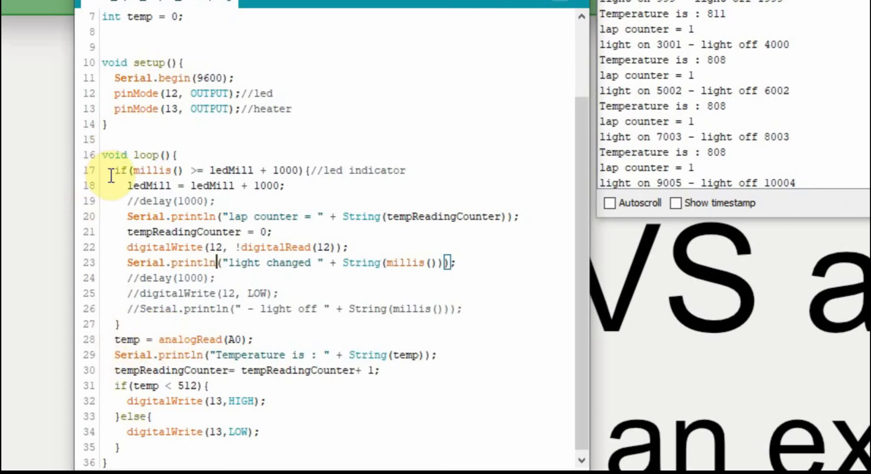
mouse_move(95, 229)
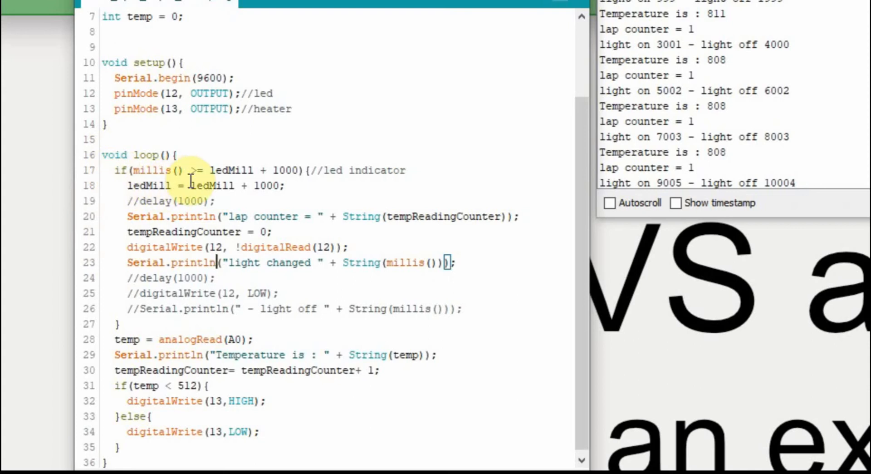
mouse_move(137, 379)
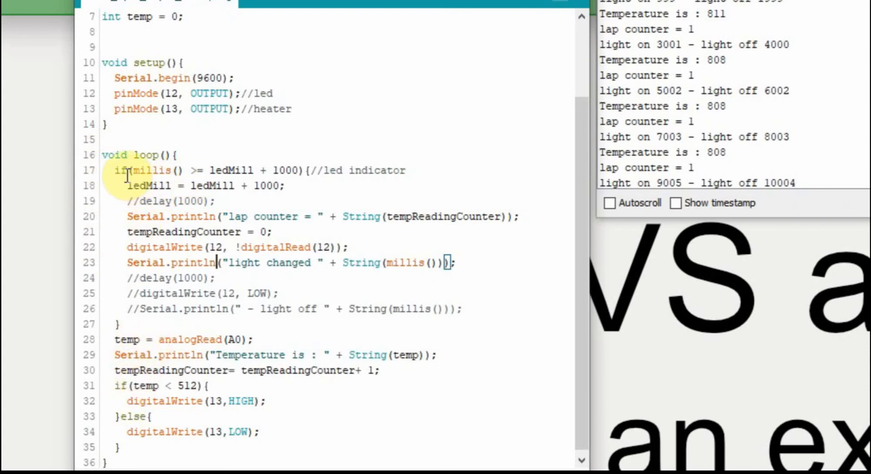
mouse_move(232, 282)
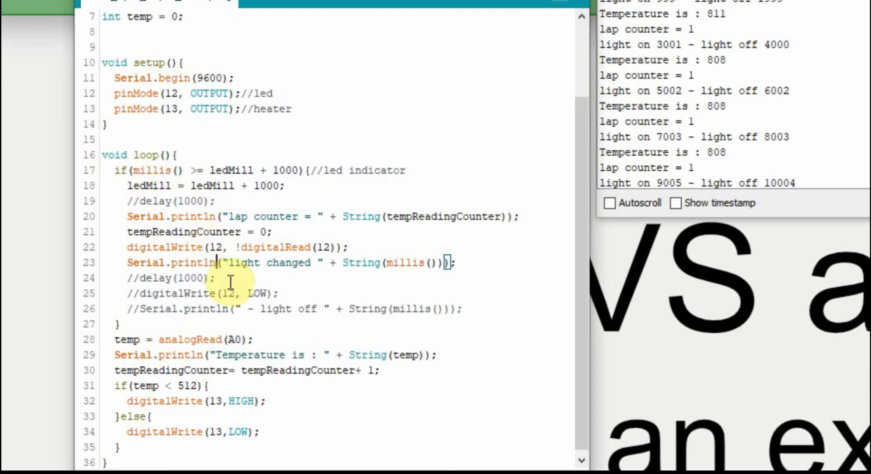
mouse_move(204, 320)
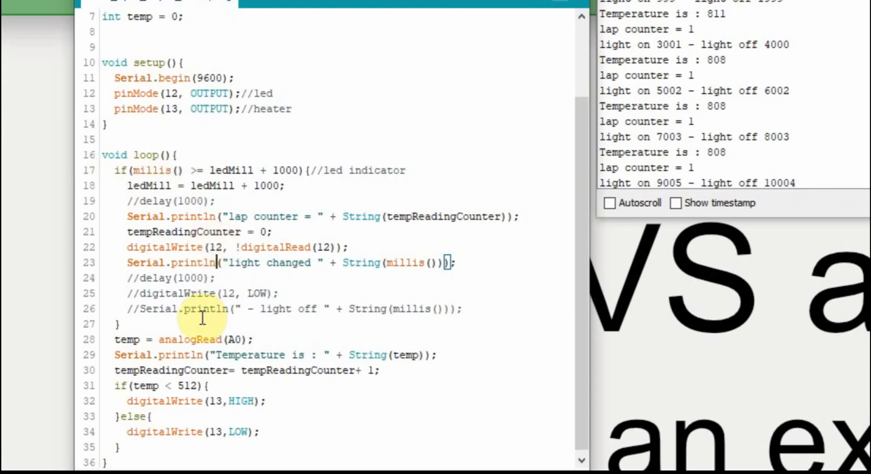
mouse_move(145, 50)
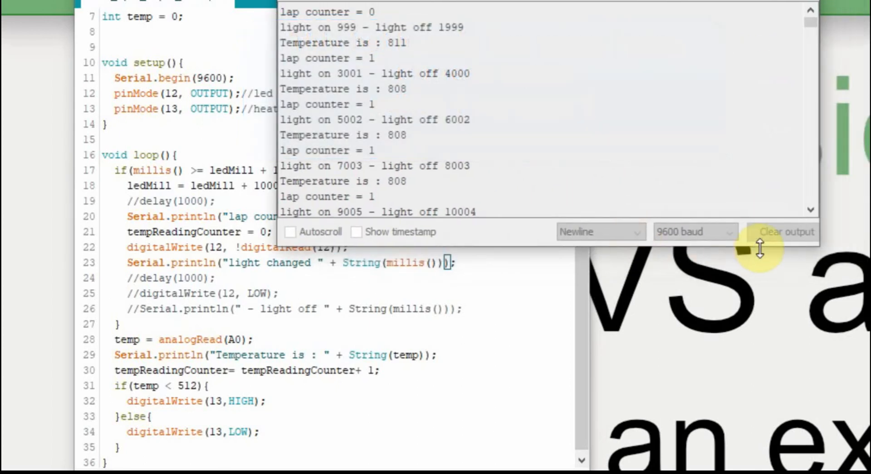
mouse_move(780, 240)
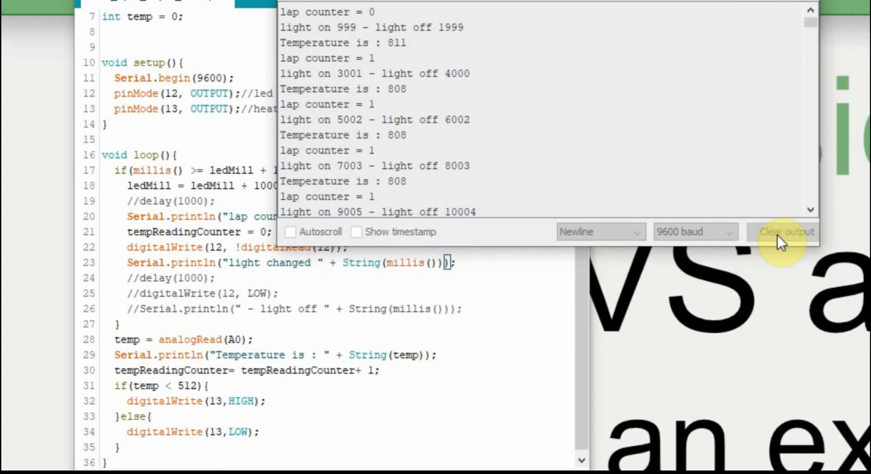
Clear the Serial Monitor output so fresh temperature, lap counter and light-changed lines appear.
click(788, 232)
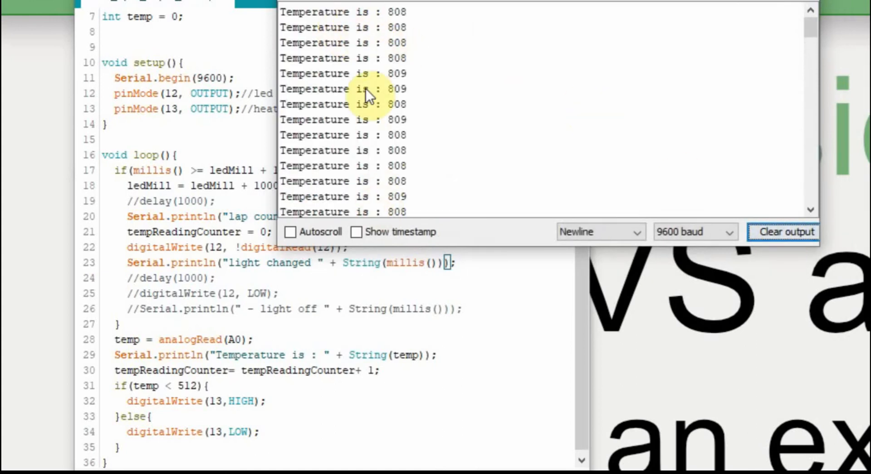
mouse_move(417, 208)
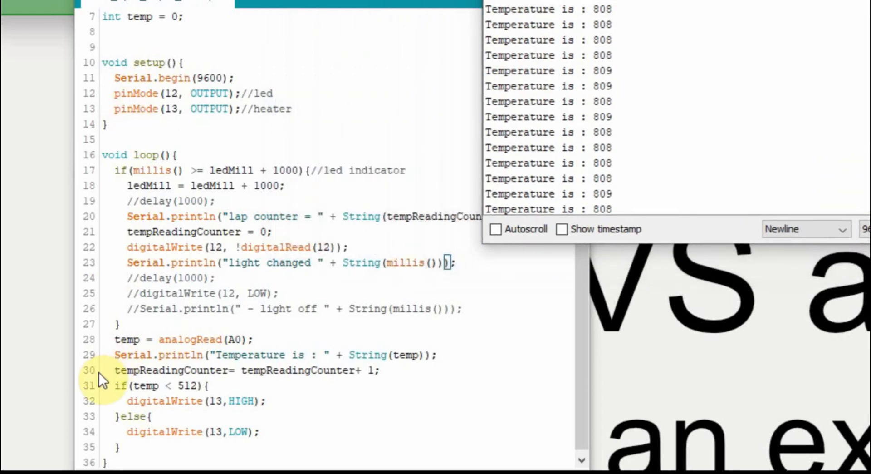
mouse_move(103, 207)
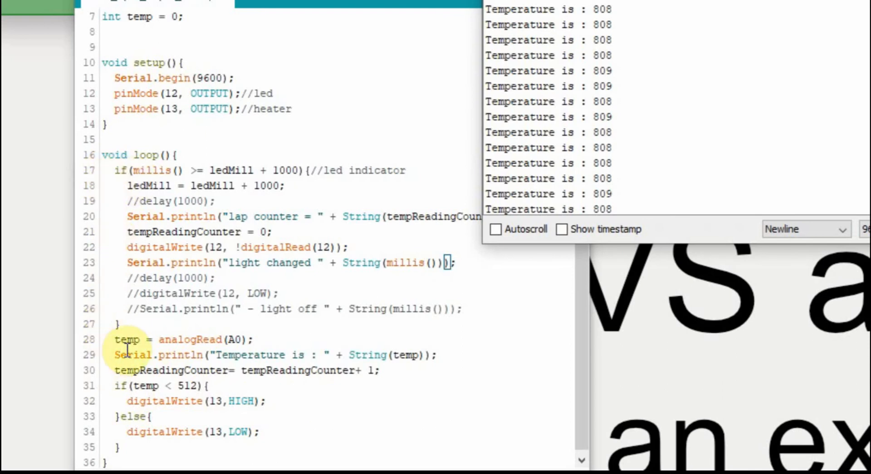
mouse_move(172, 368)
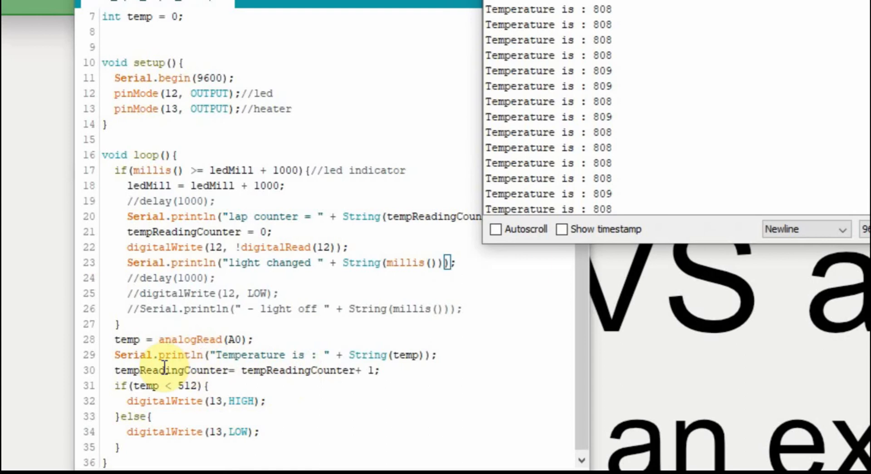
mouse_move(141, 314)
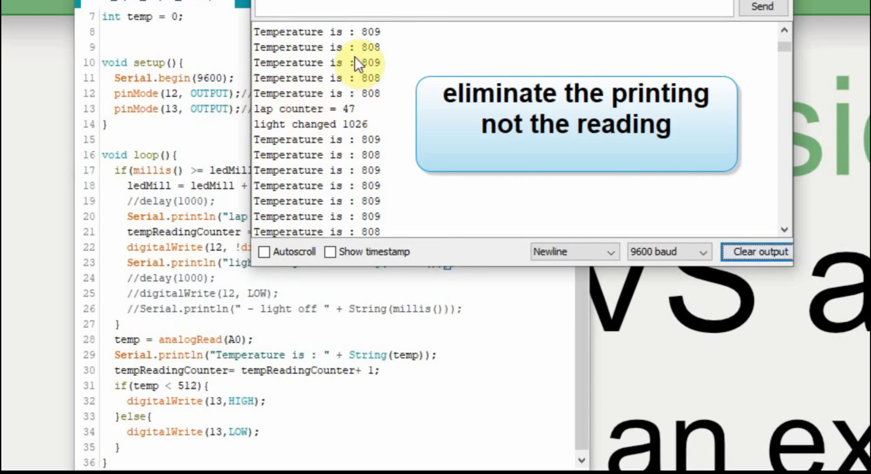
mouse_move(723, 58)
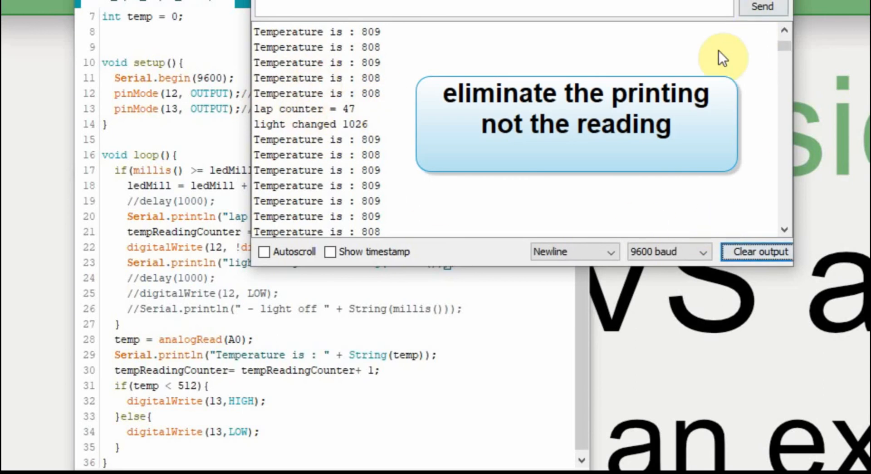
mouse_move(363, 131)
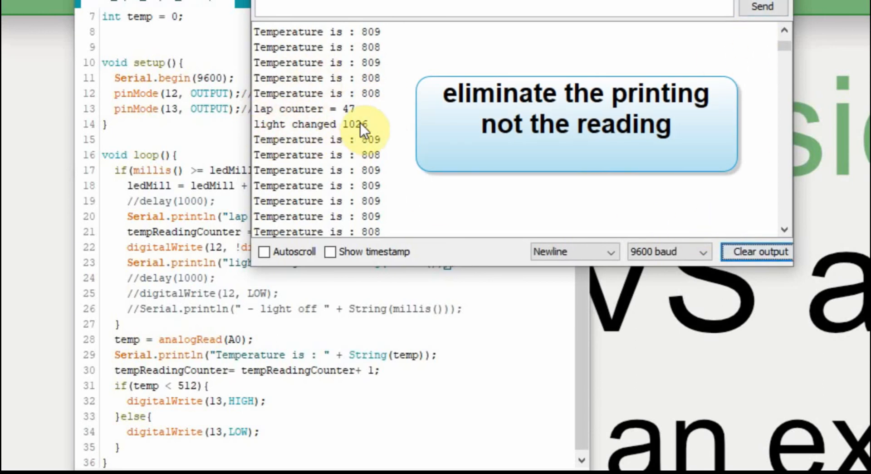
mouse_move(338, 141)
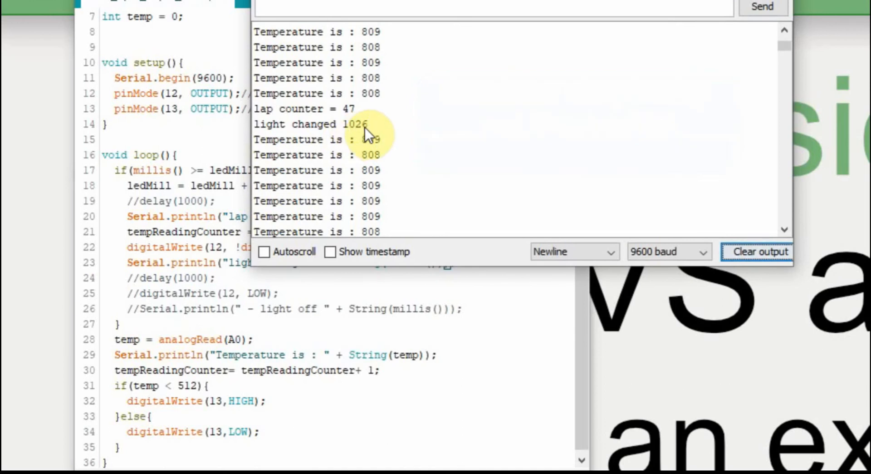
mouse_move(362, 133)
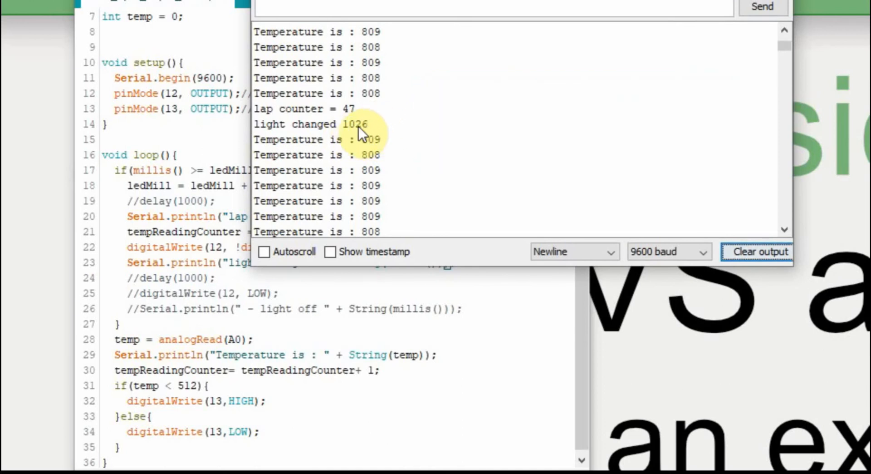
mouse_move(376, 138)
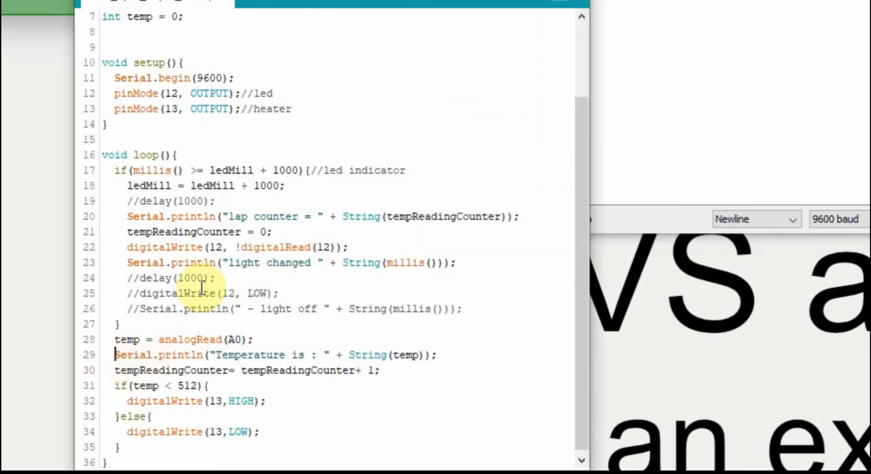
Comment out the Serial.println("Temperature is : "...) line on line 29 with //.
text(//)
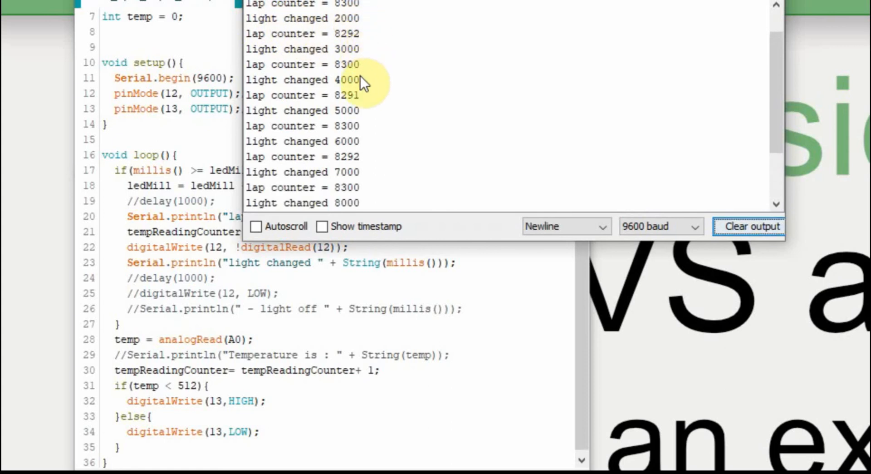
mouse_move(353, 154)
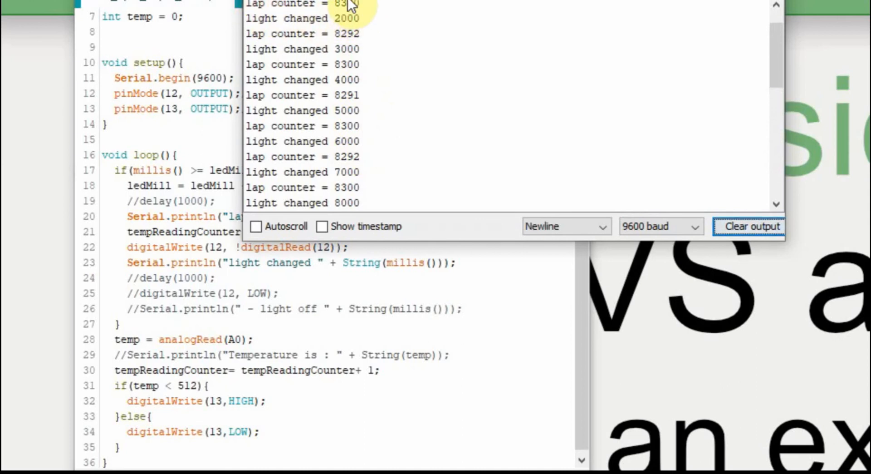
mouse_move(372, 10)
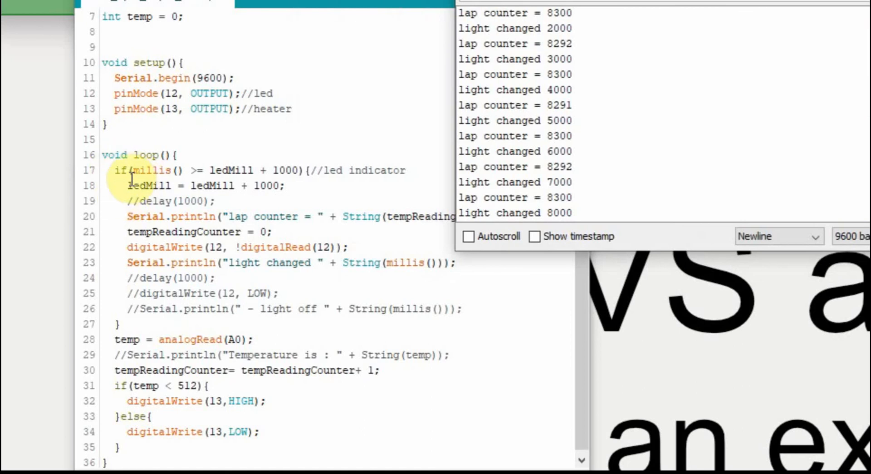
mouse_move(120, 348)
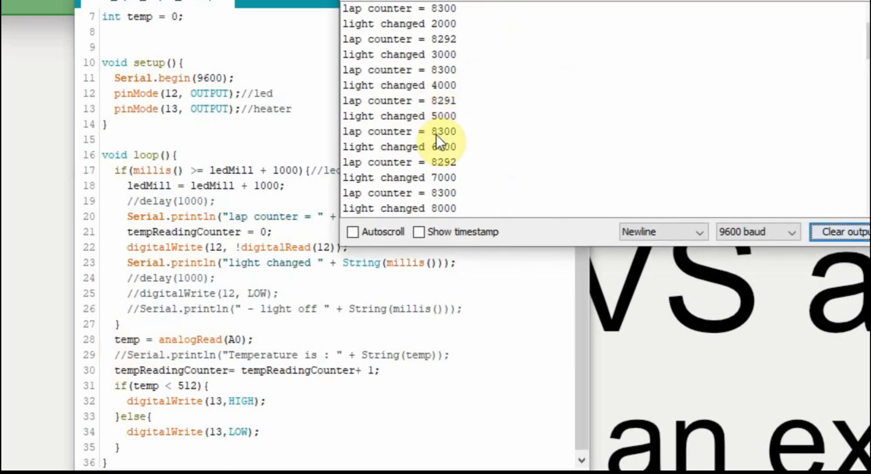
mouse_move(467, 105)
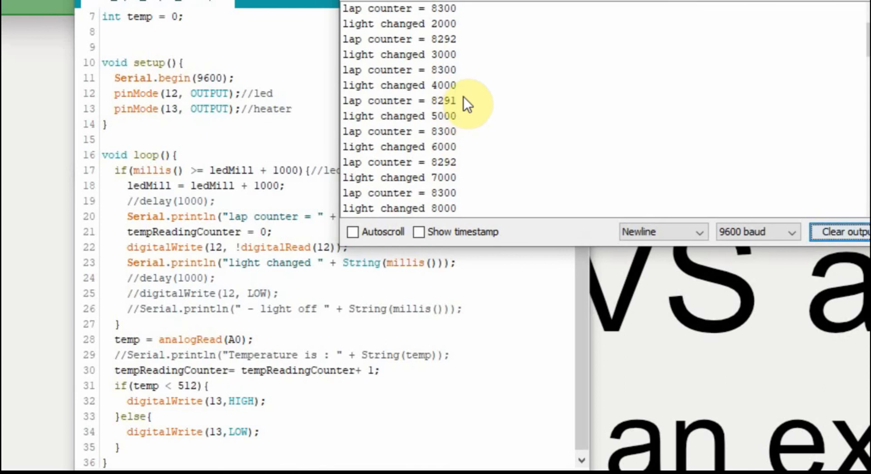
mouse_move(185, 293)
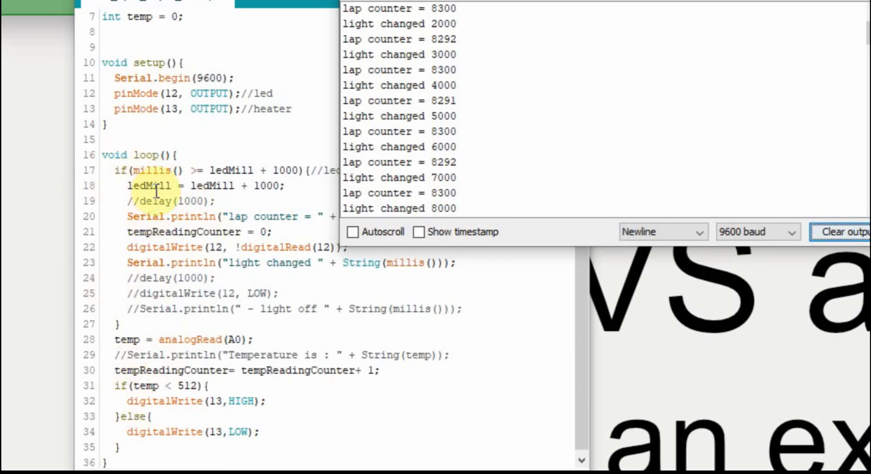
mouse_move(433, 136)
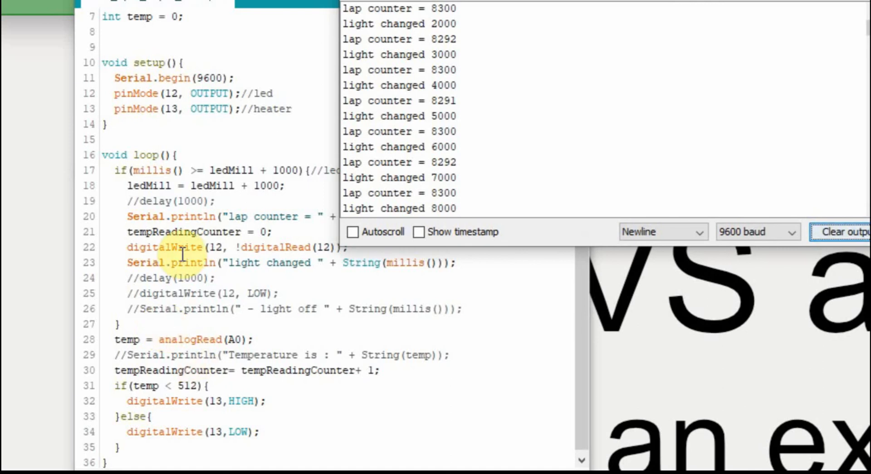
mouse_move(366, 91)
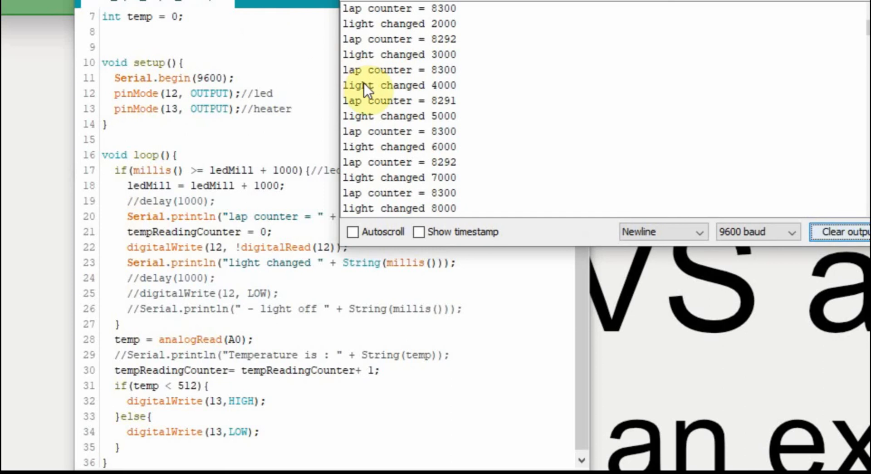
mouse_move(451, 91)
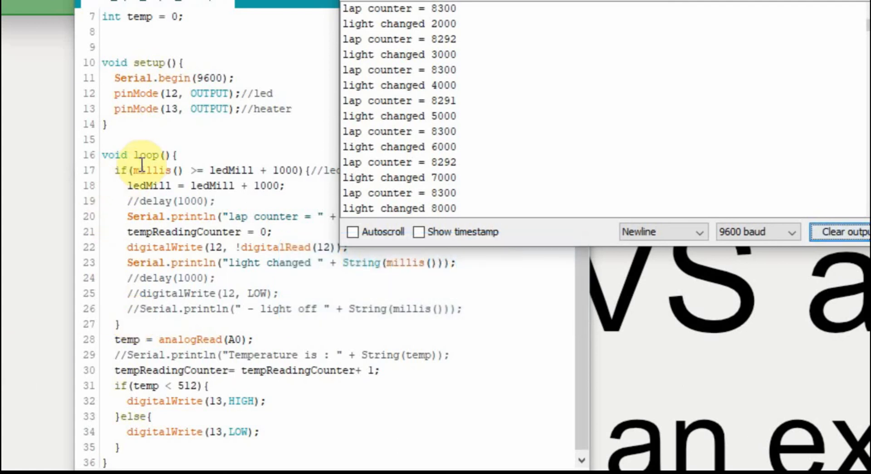
mouse_move(164, 331)
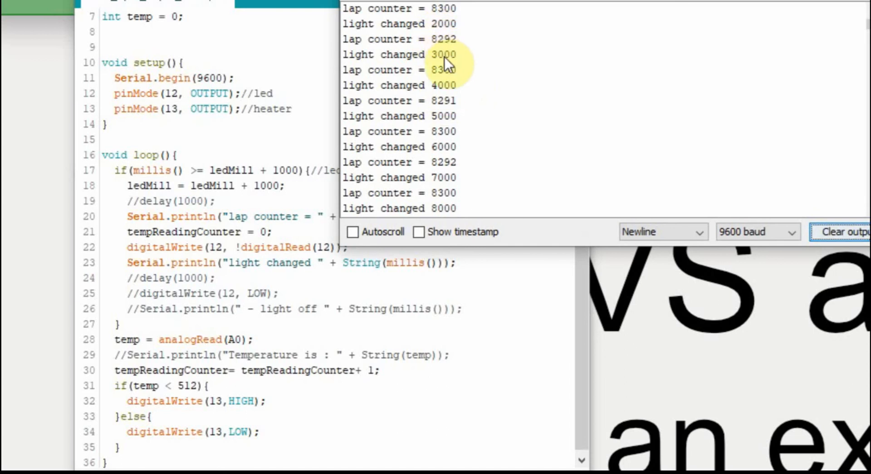
mouse_move(443, 159)
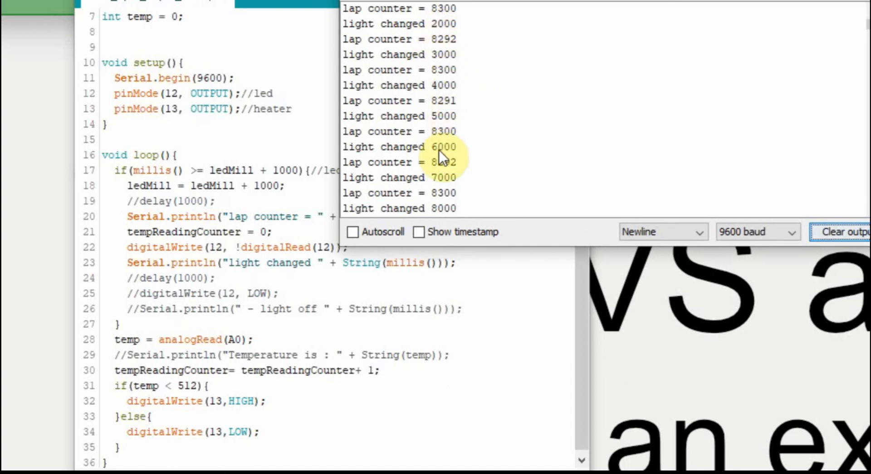
mouse_move(450, 159)
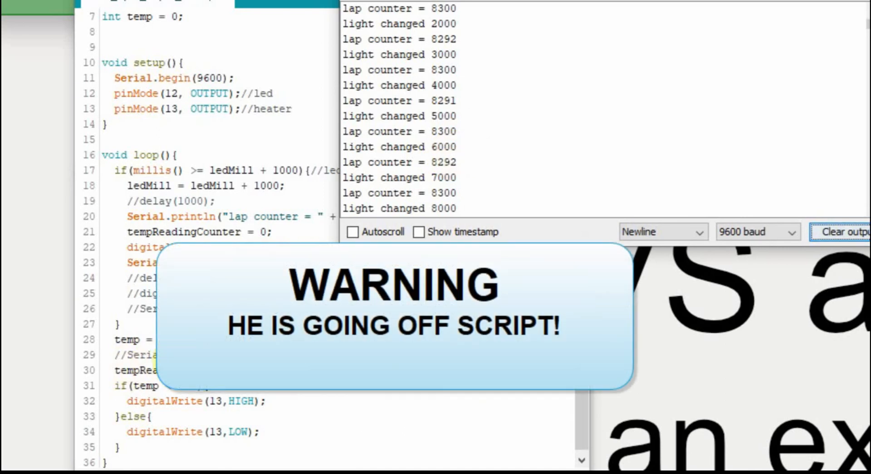
mouse_move(460, 151)
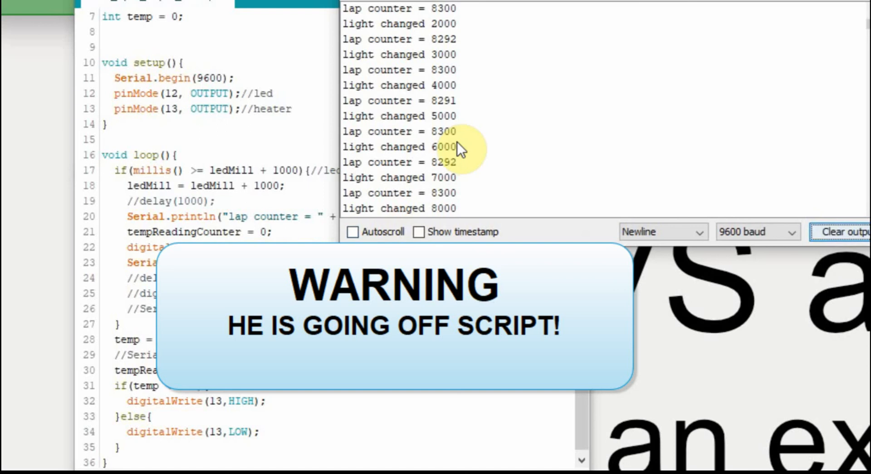
mouse_move(440, 128)
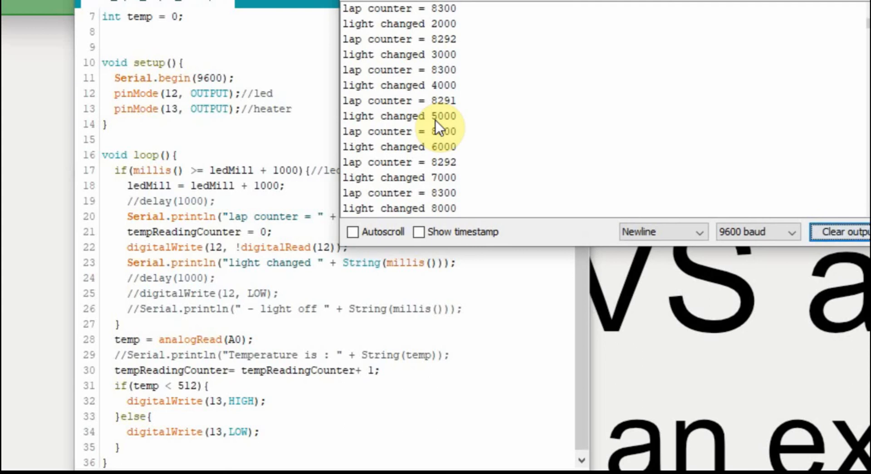
mouse_move(136, 372)
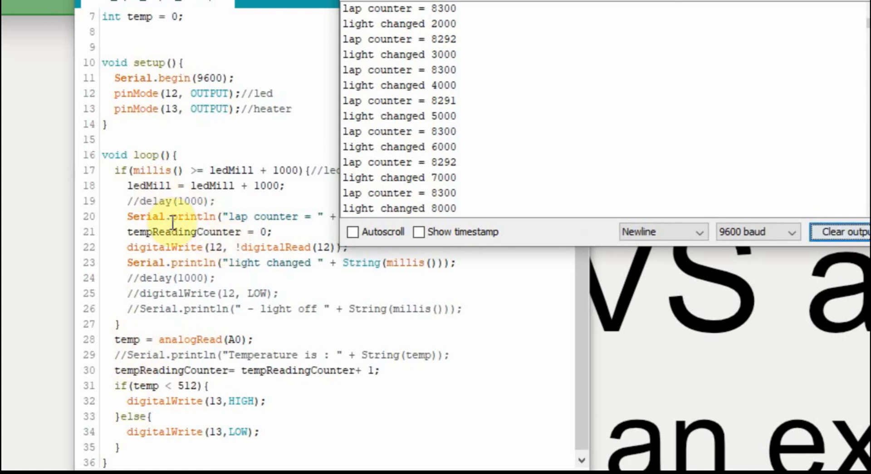
mouse_move(200, 354)
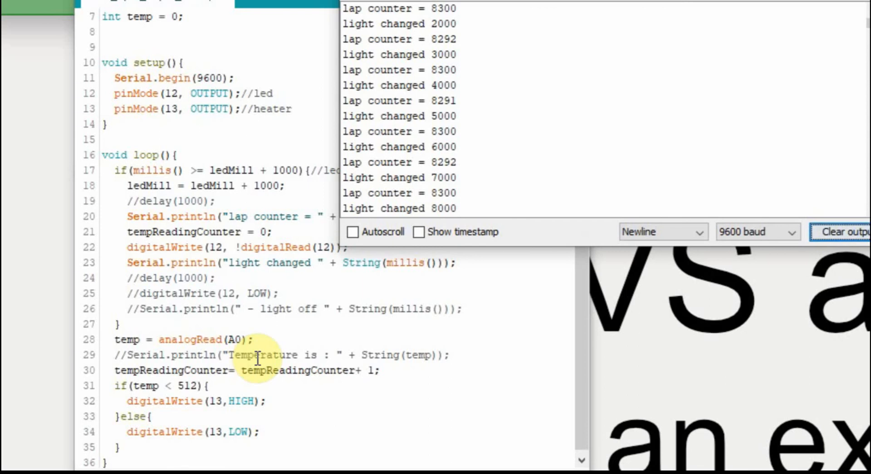
mouse_move(419, 187)
text(A)
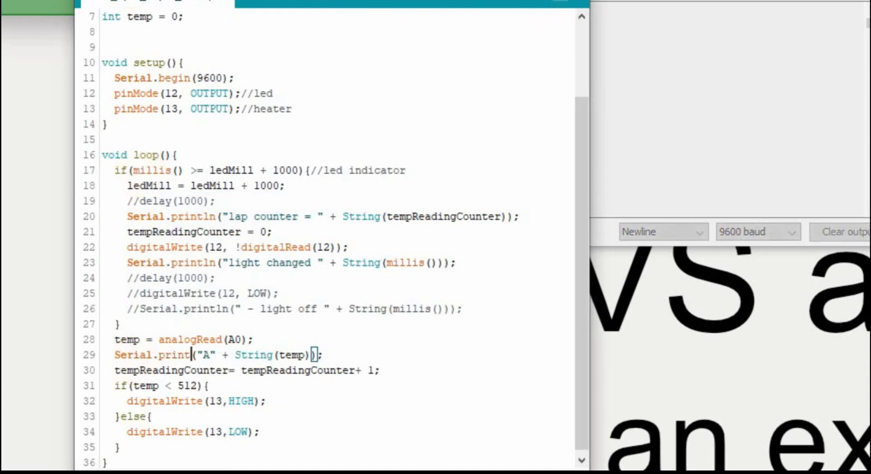
Uncomment line 29 so it reads Serial.print("A" + String(temp));.
click(737, 230)
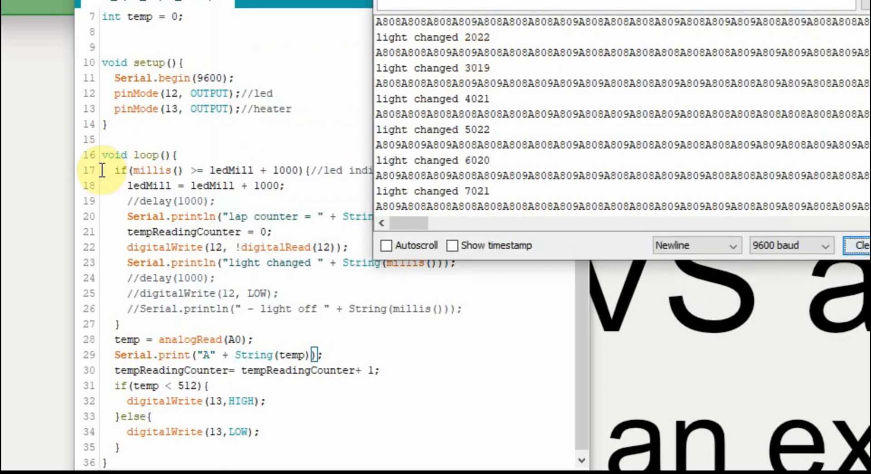
mouse_move(114, 185)
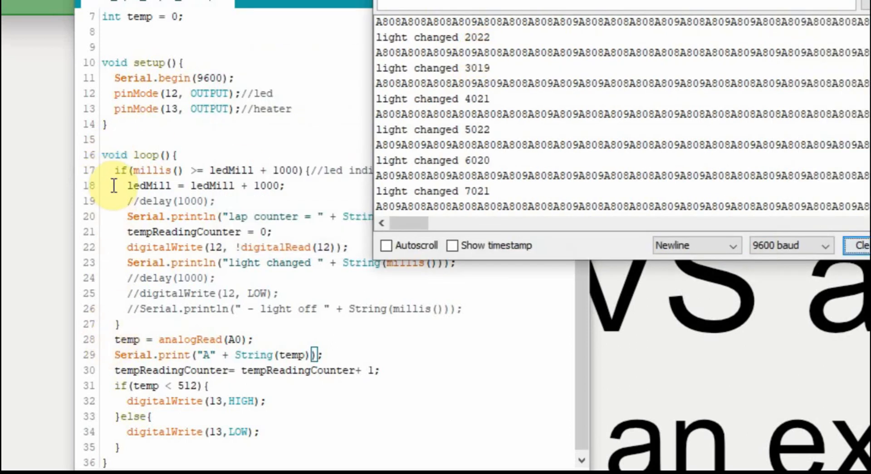
mouse_move(180, 170)
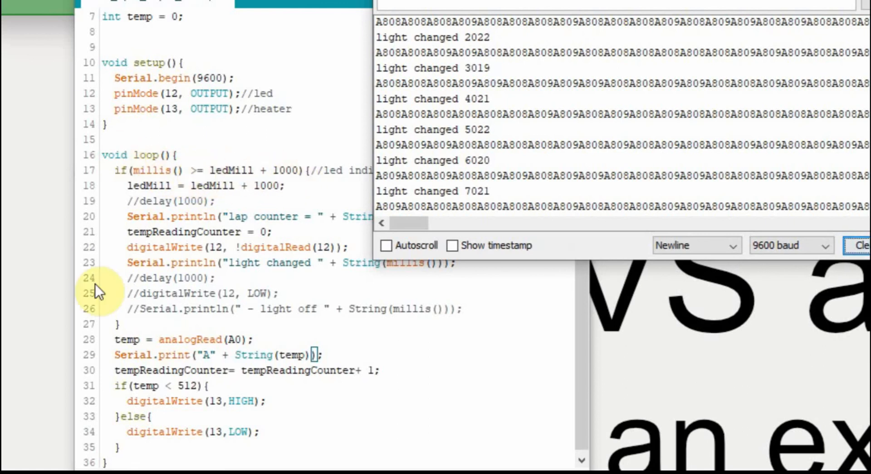
mouse_move(127, 439)
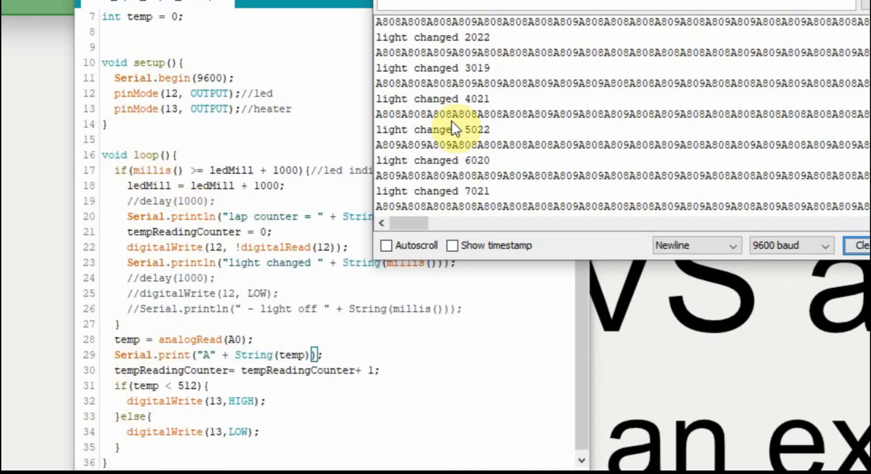
mouse_move(159, 185)
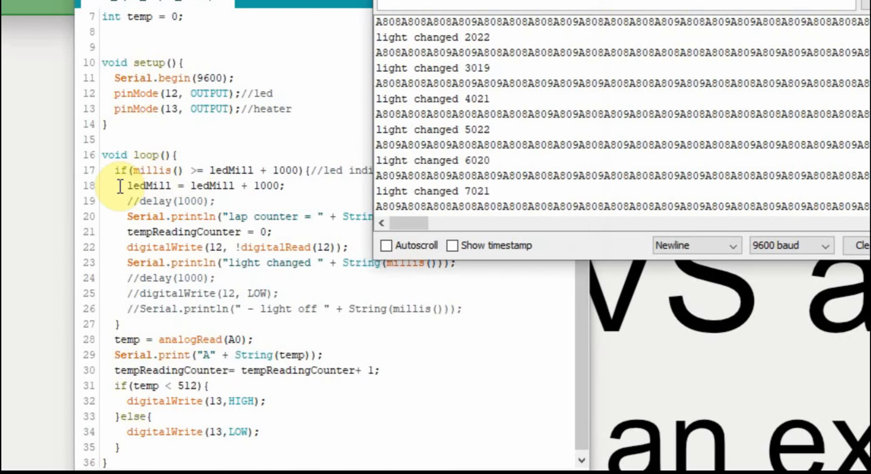
mouse_move(494, 51)
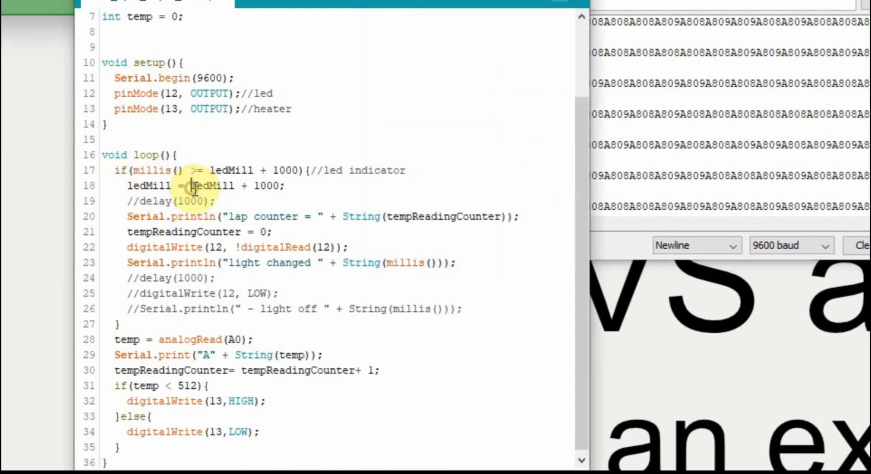
Replace 'ledMill + 1000' on line 18 so it reads ledMill = millis();.
drag(191, 185, 283, 185)
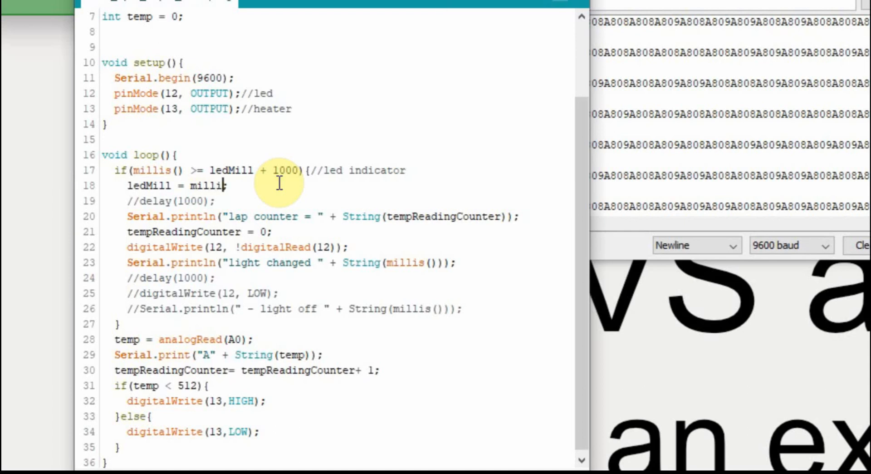
text(())
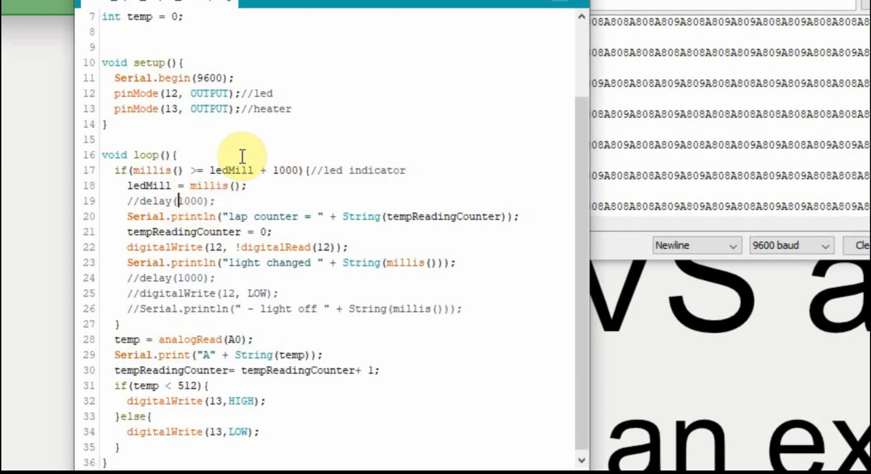
mouse_move(541, 33)
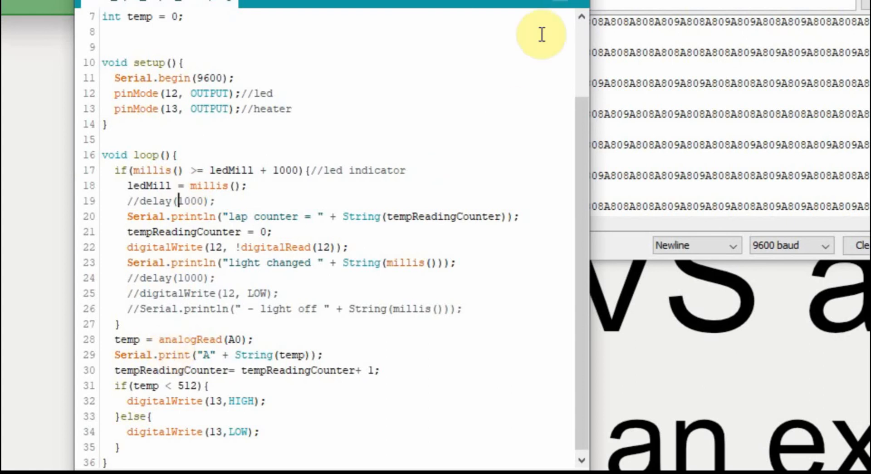
mouse_move(210, 149)
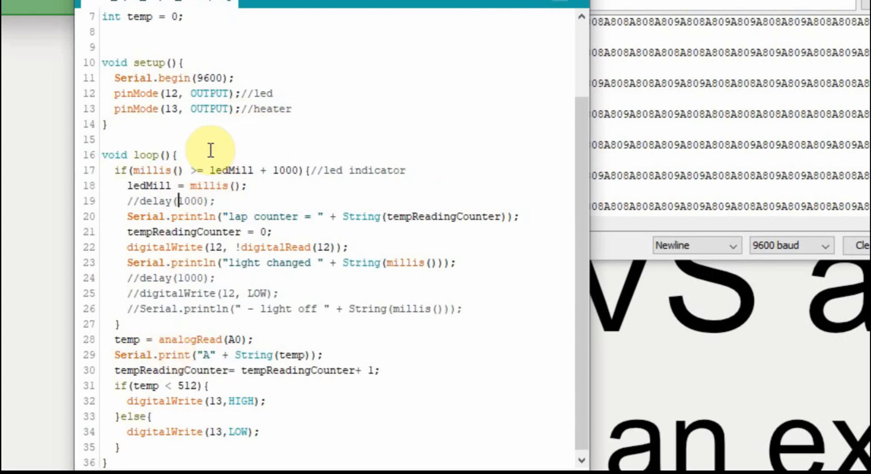
mouse_move(176, 171)
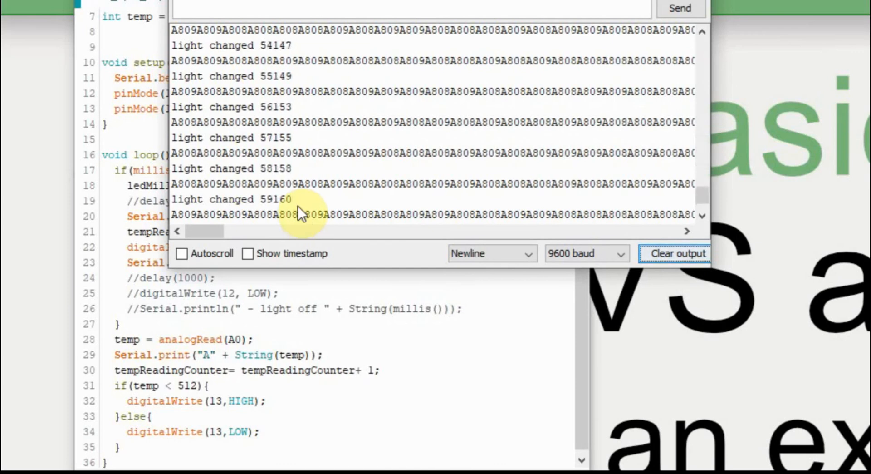
mouse_move(278, 208)
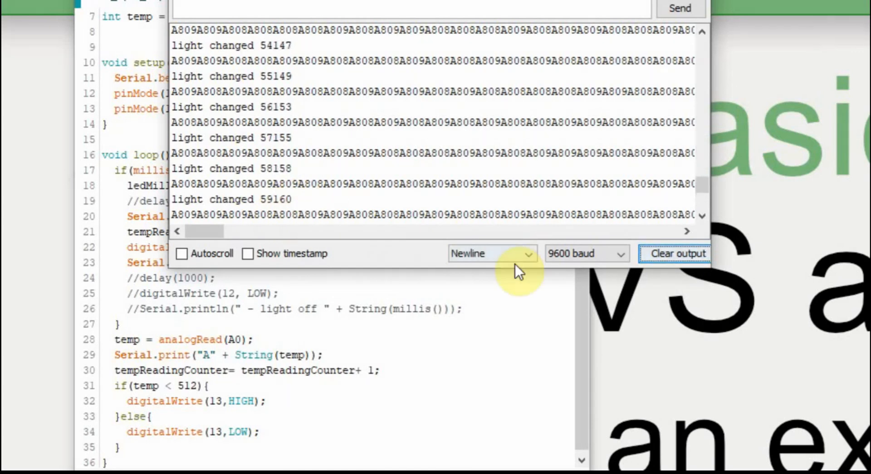
mouse_move(301, 84)
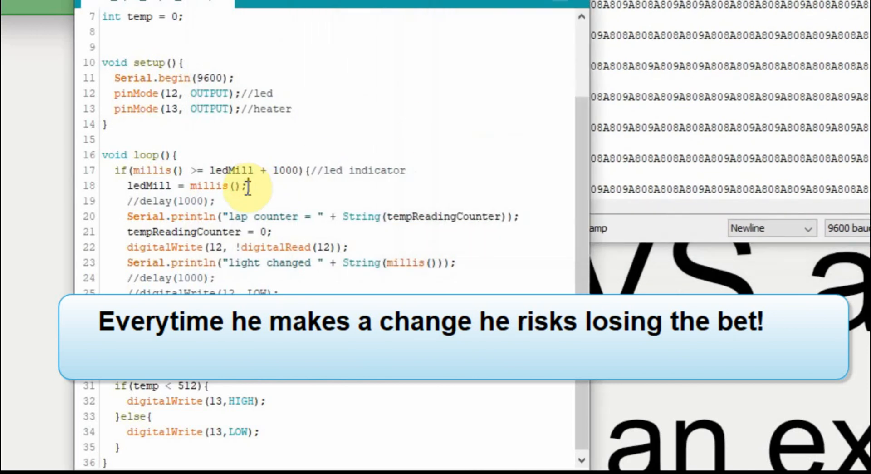
Restore line 18 to ledMill + 1000 and view the light-change log in the Serial Monitor.
text(ledMill + 1000)
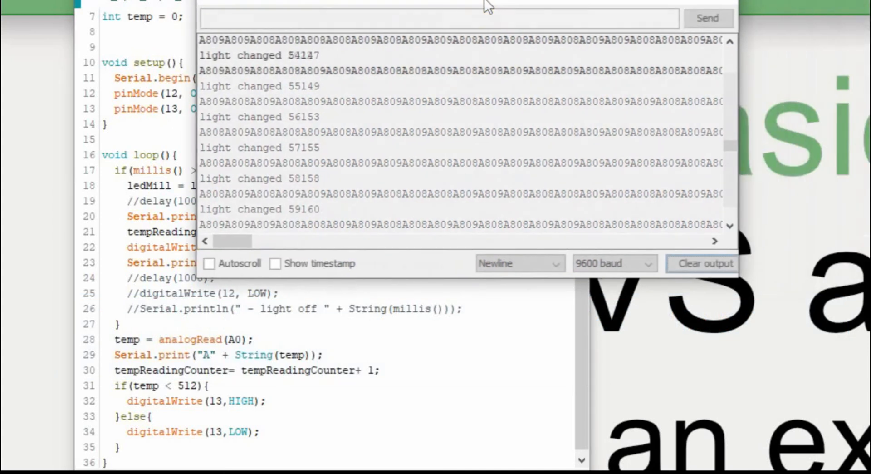
click(703, 263)
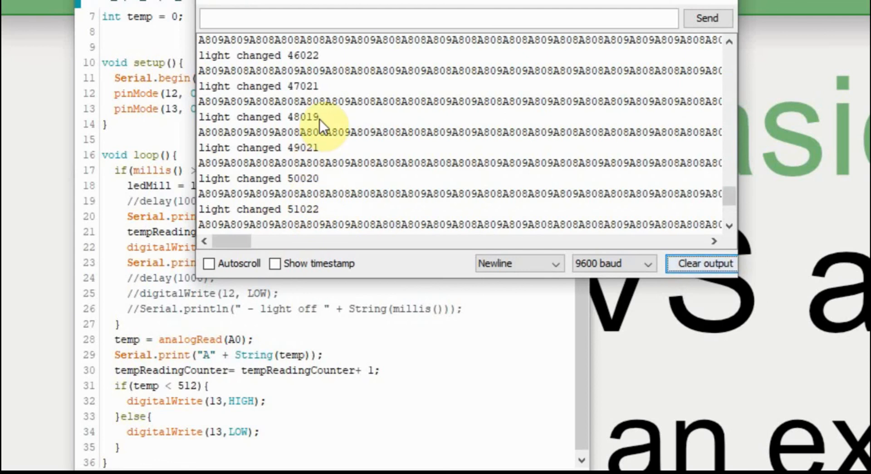
mouse_move(328, 221)
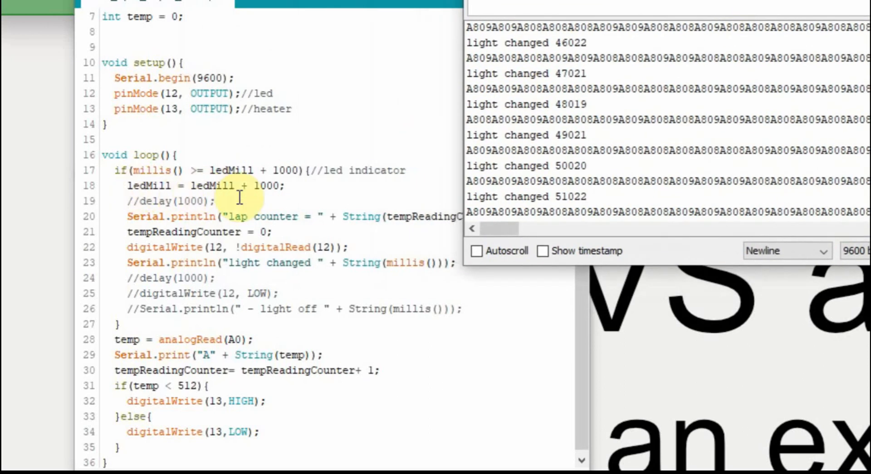
mouse_move(207, 169)
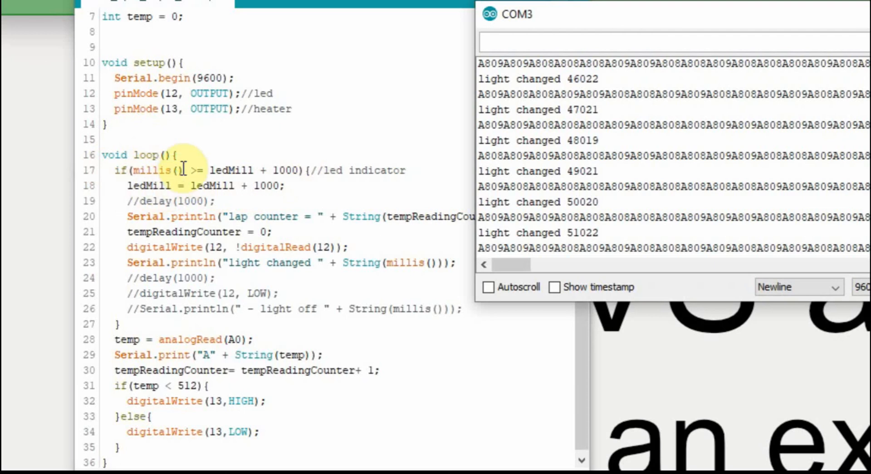
mouse_move(162, 192)
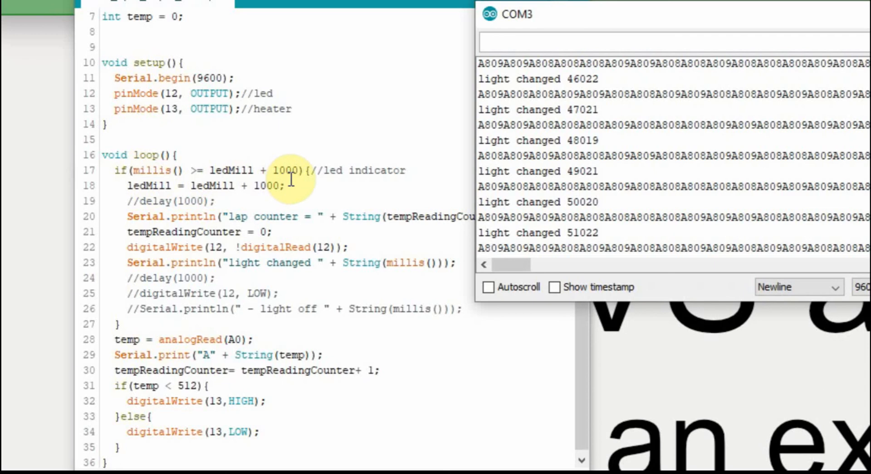
mouse_move(122, 323)
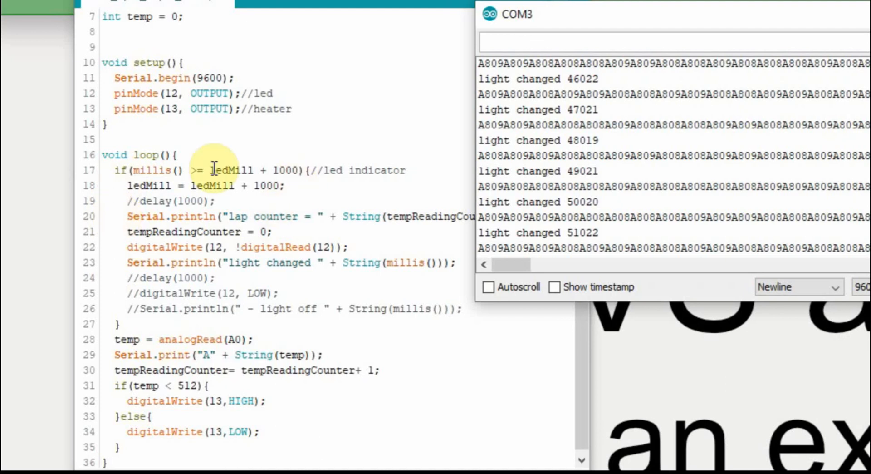
mouse_move(116, 232)
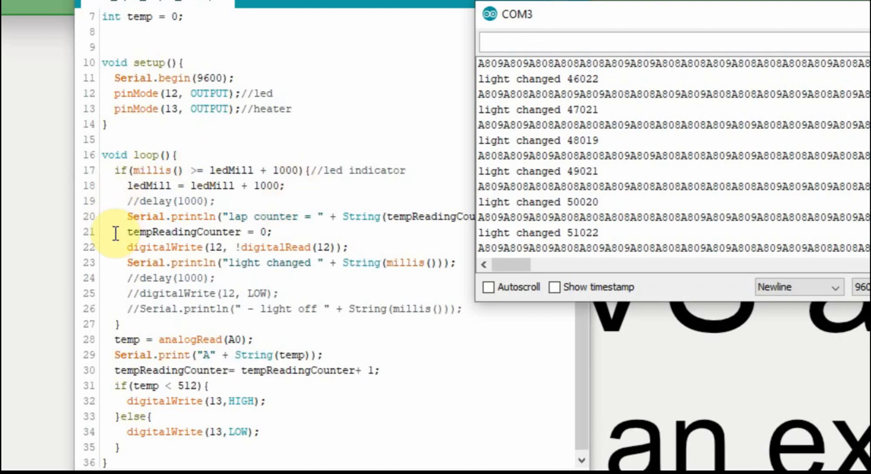